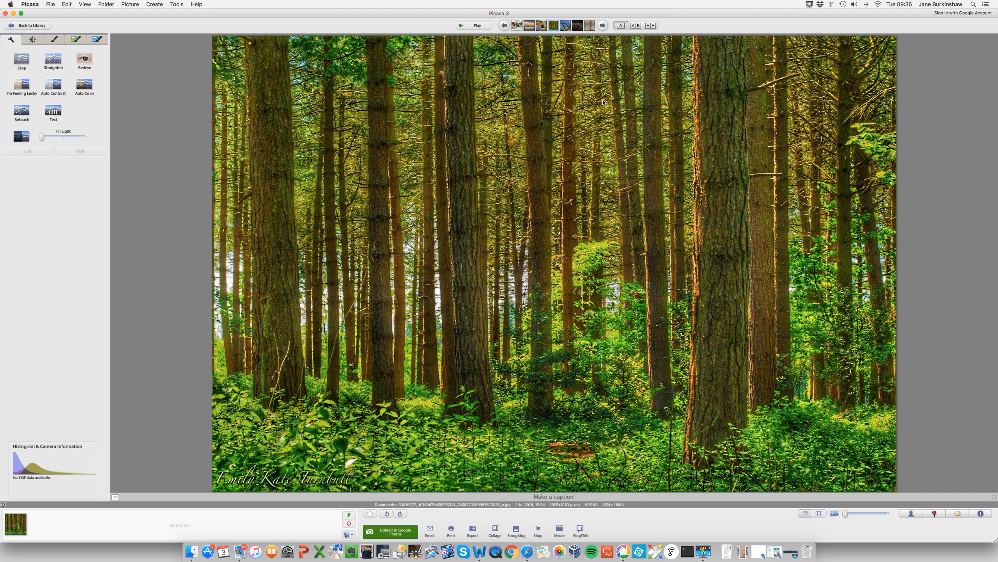
{"action": "mouse_move", "coordinate": [606, 107]}
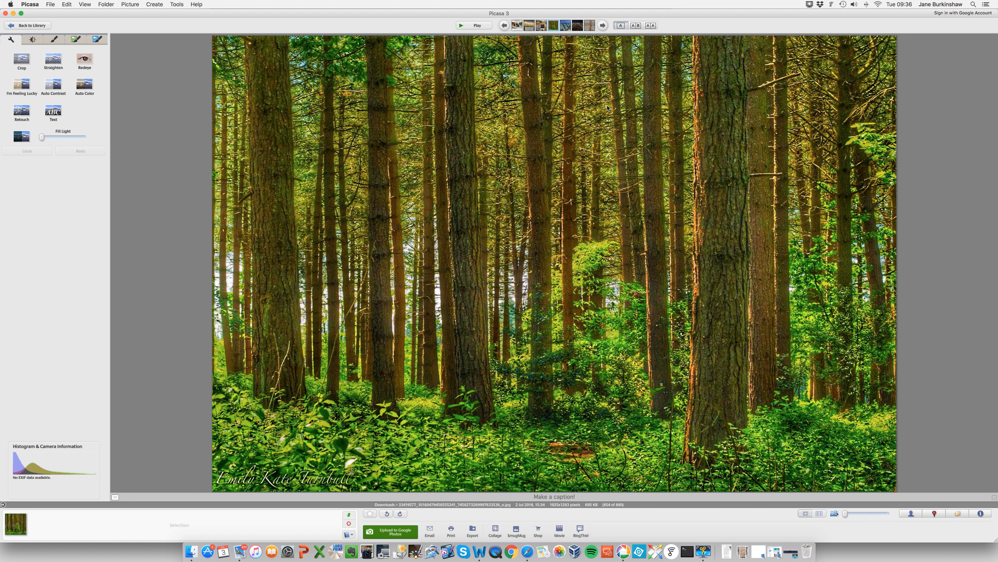
{"action": "left_click", "coordinate": [602, 25]}
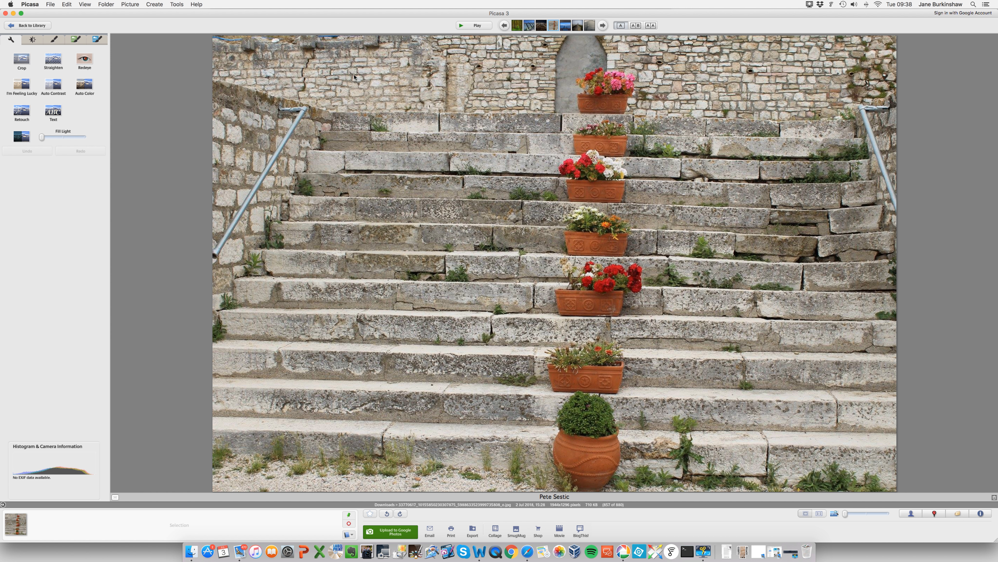
{"action": "mouse_move", "coordinate": [168, 114]}
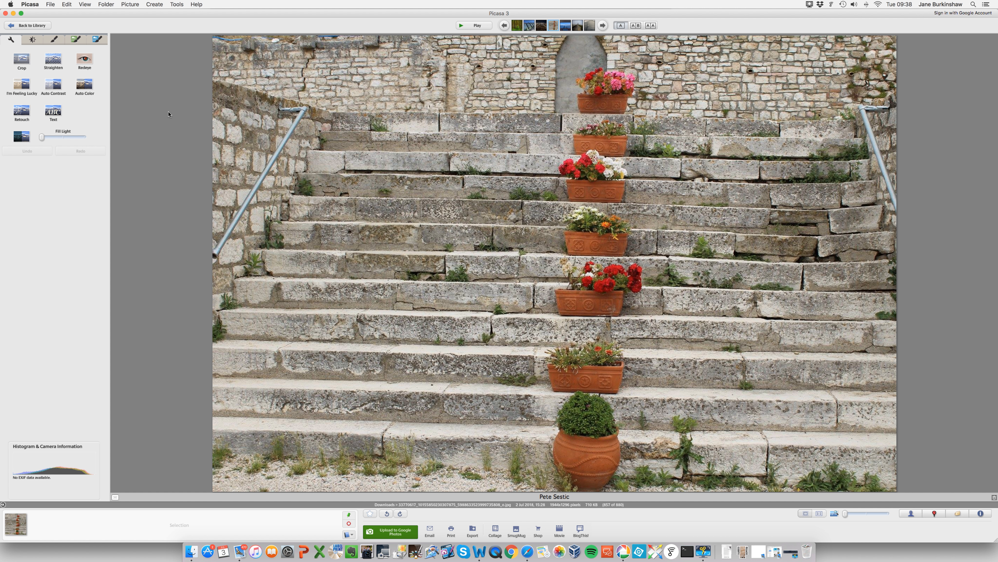
{"action": "mouse_move", "coordinate": [70, 104]}
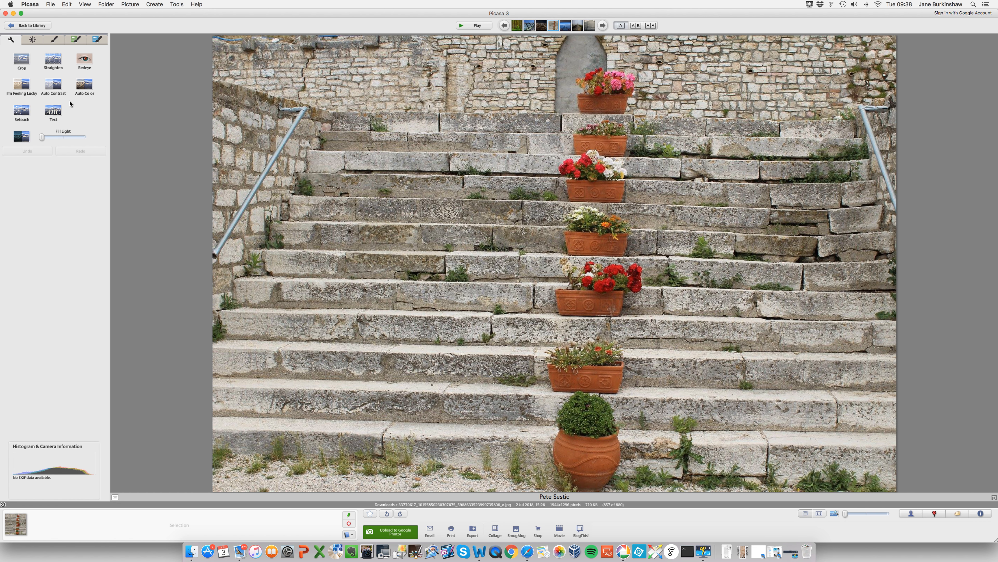
Step: Straighten the steps photo so the stone steps sit level and apply it
{"action": "left_click", "coordinate": [53, 60]}
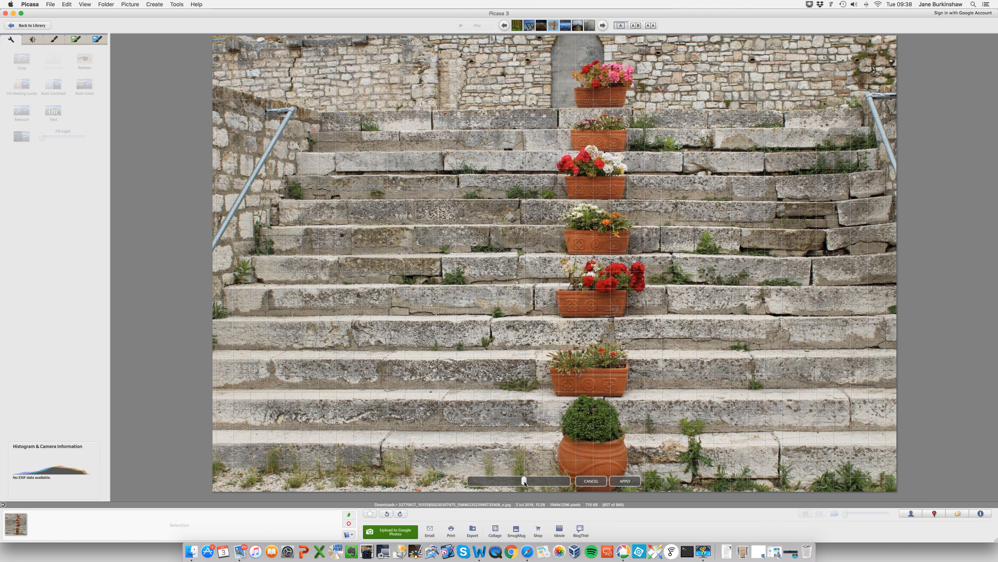
{"action": "left_click_drag", "start_coordinate": [524, 480], "coordinate": [526, 480]}
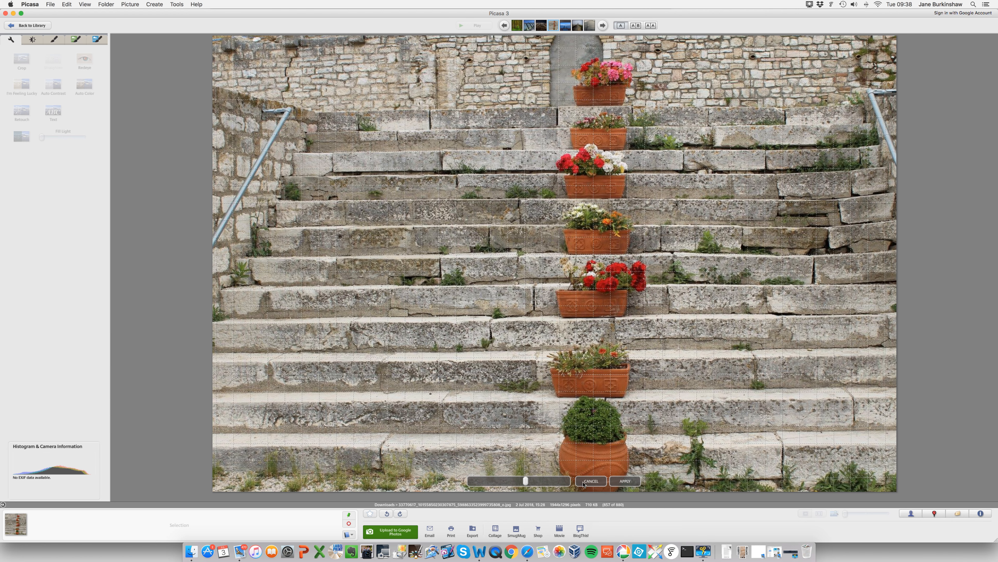
{"action": "left_click", "coordinate": [624, 481]}
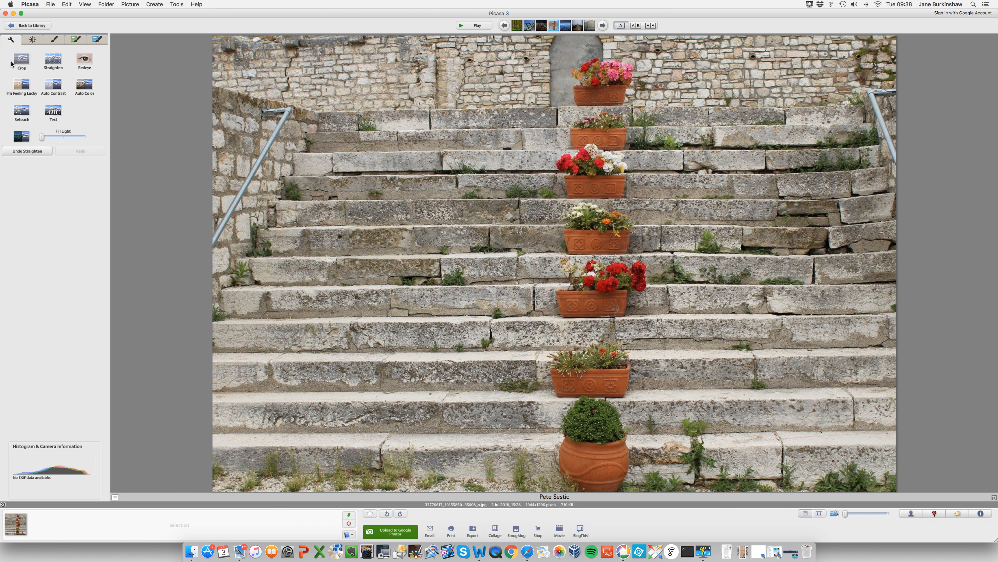
Step: Crop the photo to the central column of steps and flower pots and apply it
{"action": "left_click", "coordinate": [21, 59]}
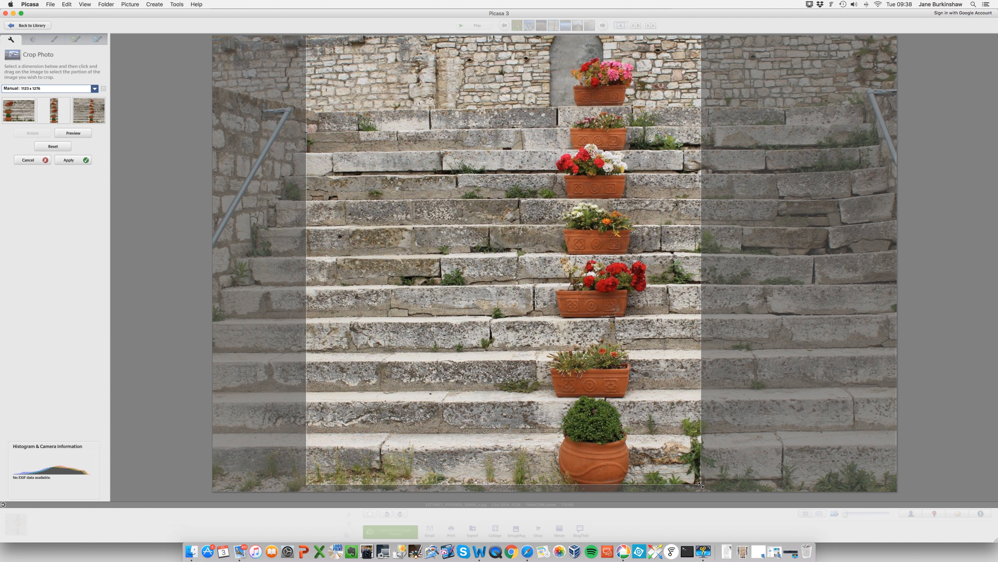
{"action": "left_click_drag", "start_coordinate": [699, 484], "coordinate": [855, 497]}
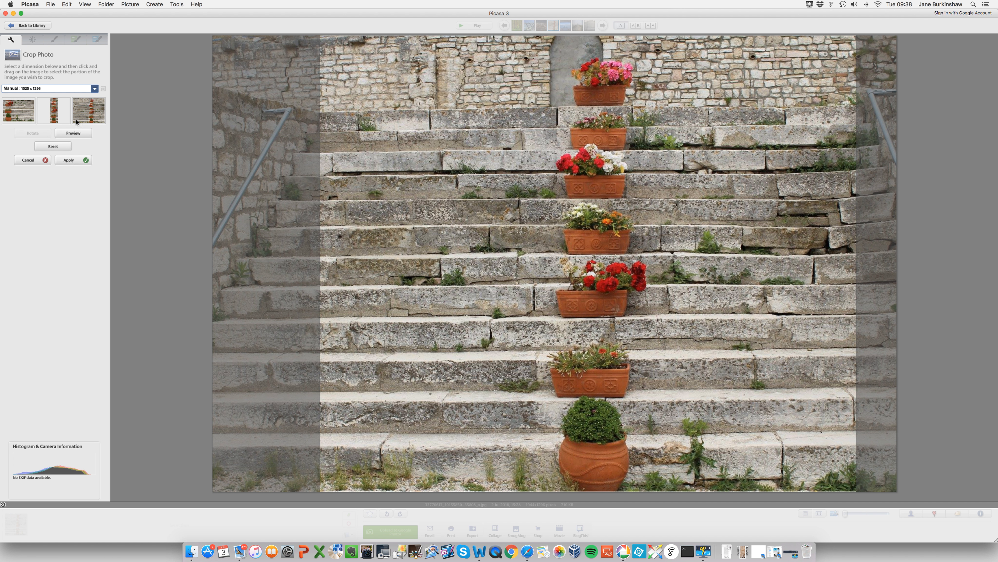
{"action": "left_click", "coordinate": [68, 159]}
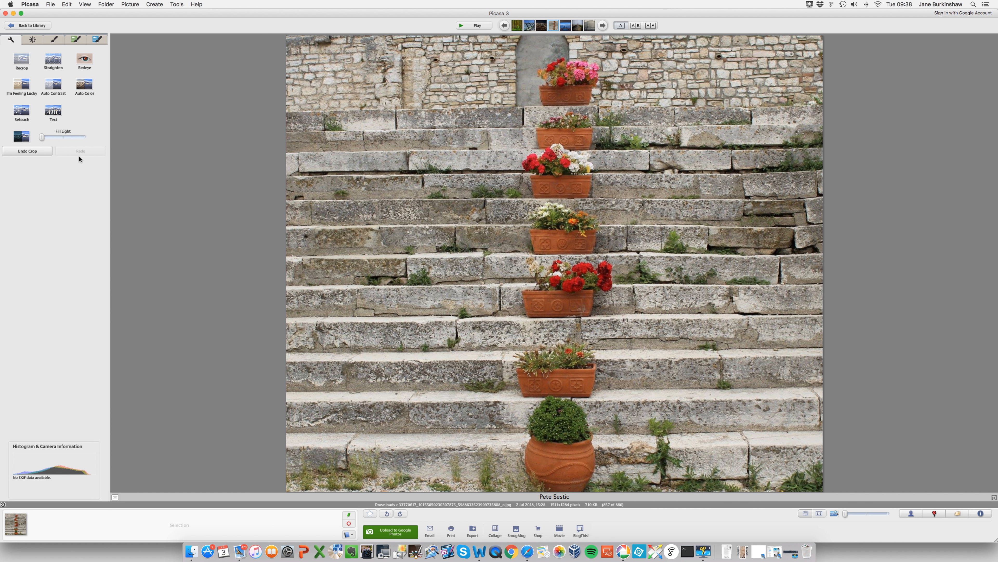
{"action": "mouse_move", "coordinate": [400, 48]}
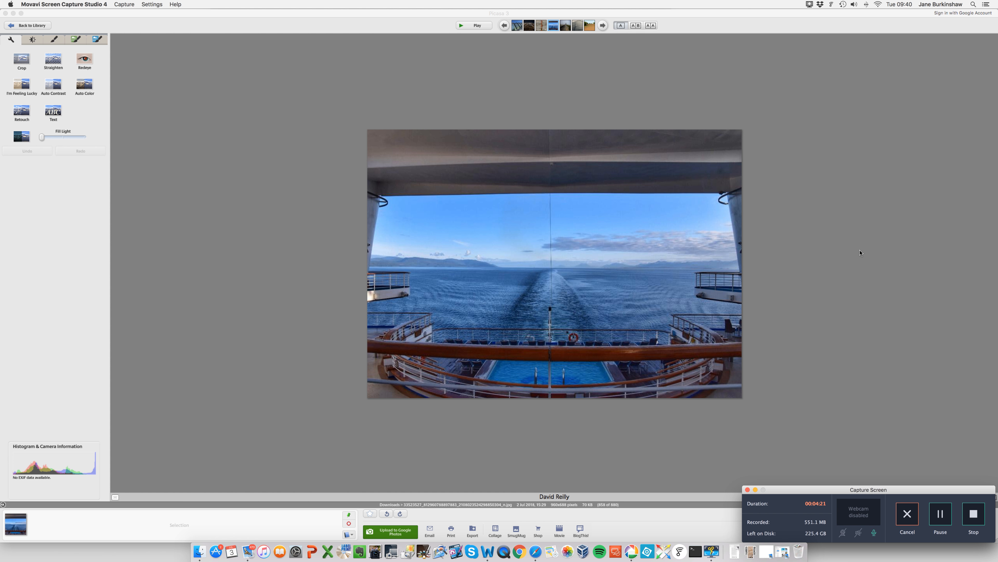
{"action": "mouse_move", "coordinate": [437, 170]}
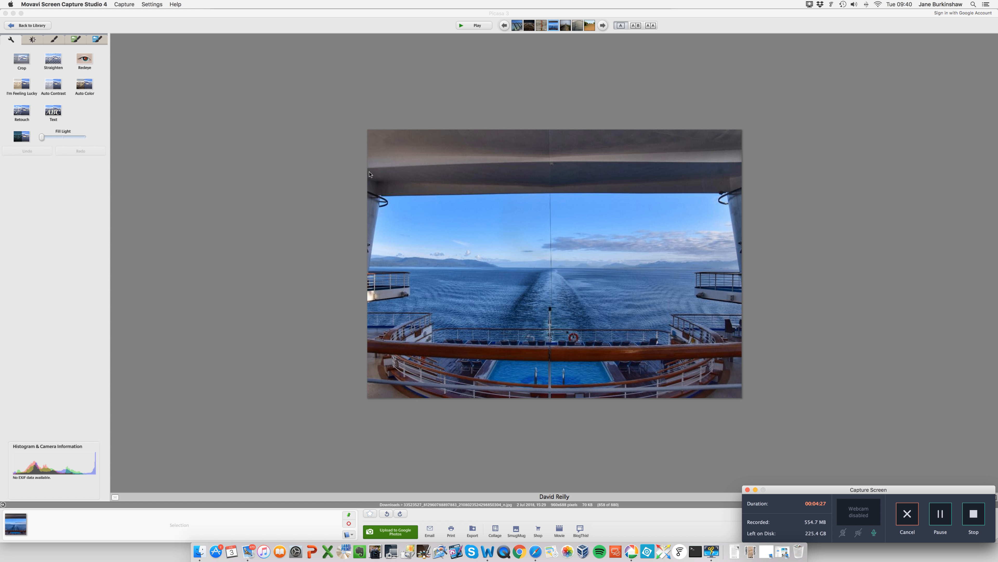
{"action": "mouse_move", "coordinate": [419, 180]}
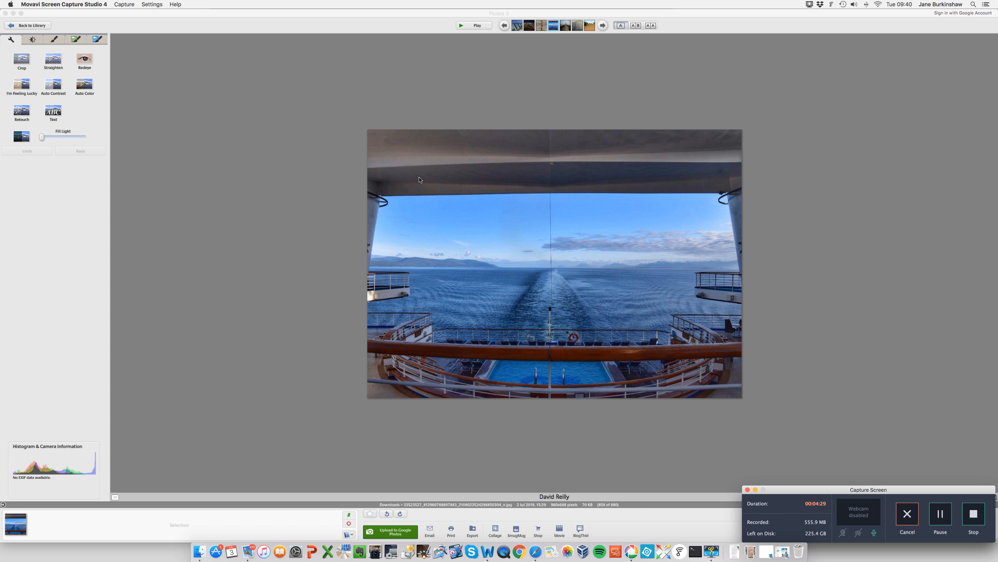
{"action": "mouse_move", "coordinate": [639, 51]}
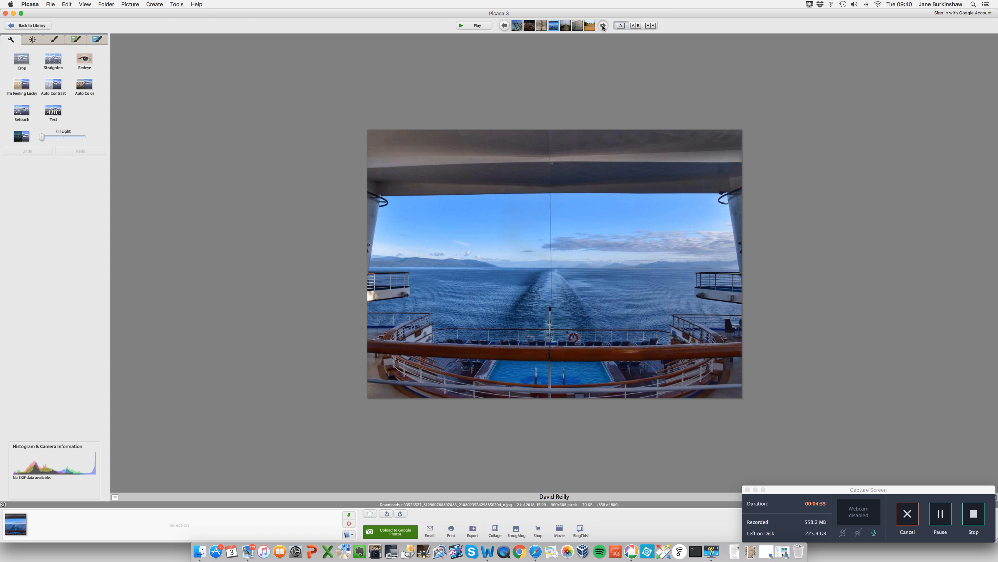
Step: Step through the foggy railway and glass skyscraper photos to the ploughed-field photo
{"action": "left_click", "coordinate": [602, 25]}
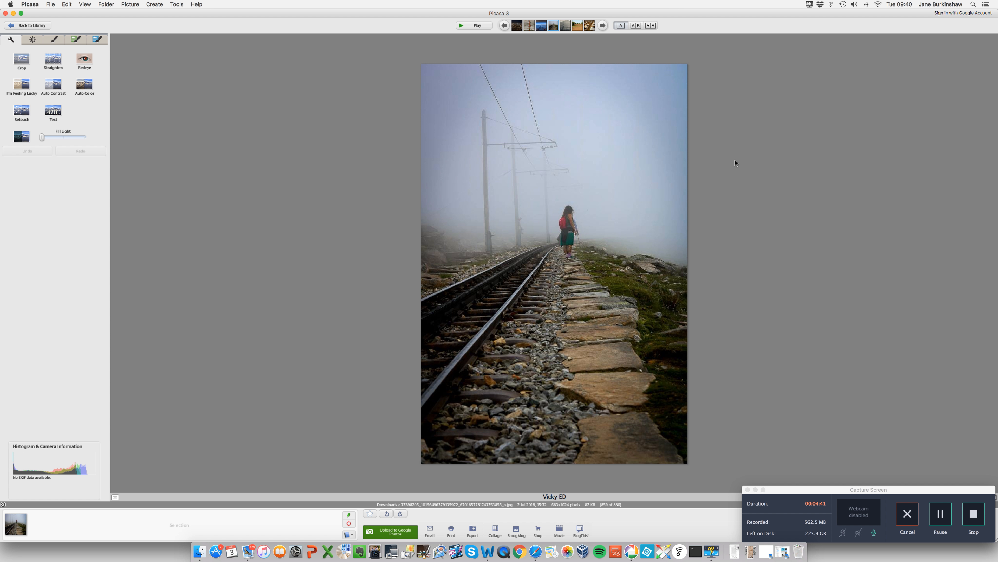
{"action": "mouse_move", "coordinate": [743, 172]}
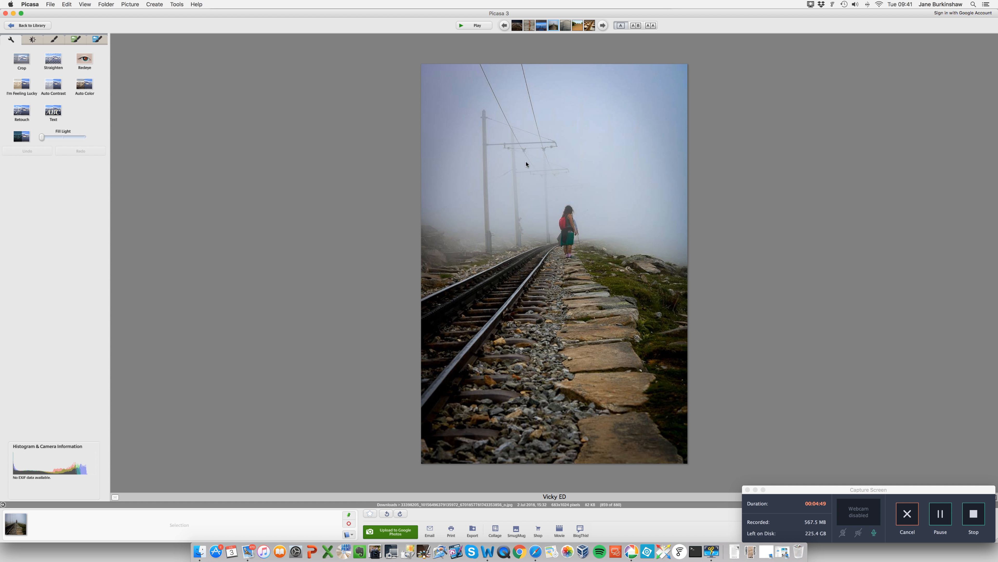
{"action": "mouse_move", "coordinate": [471, 315]}
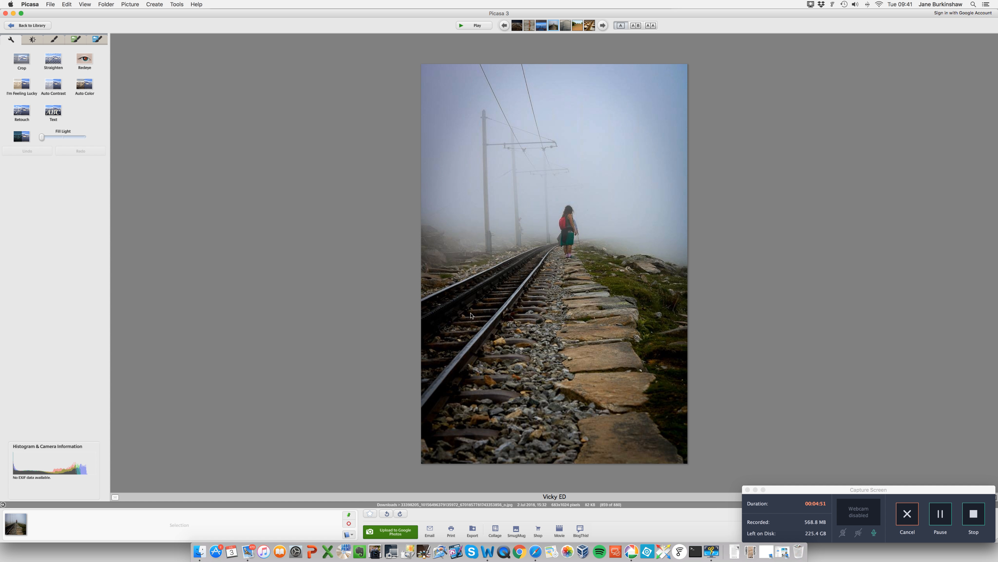
{"action": "mouse_move", "coordinate": [561, 300]}
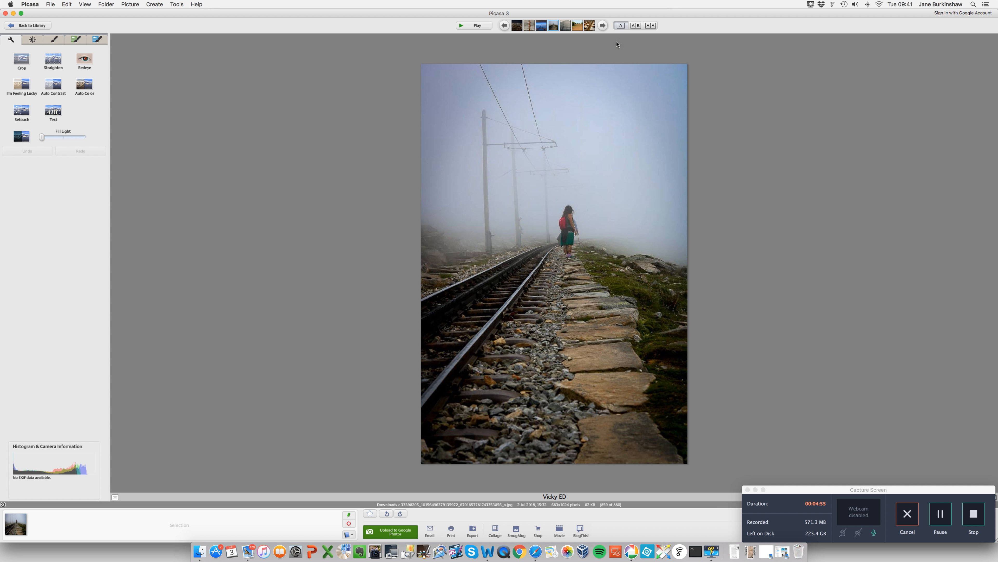
{"action": "left_click", "coordinate": [601, 26]}
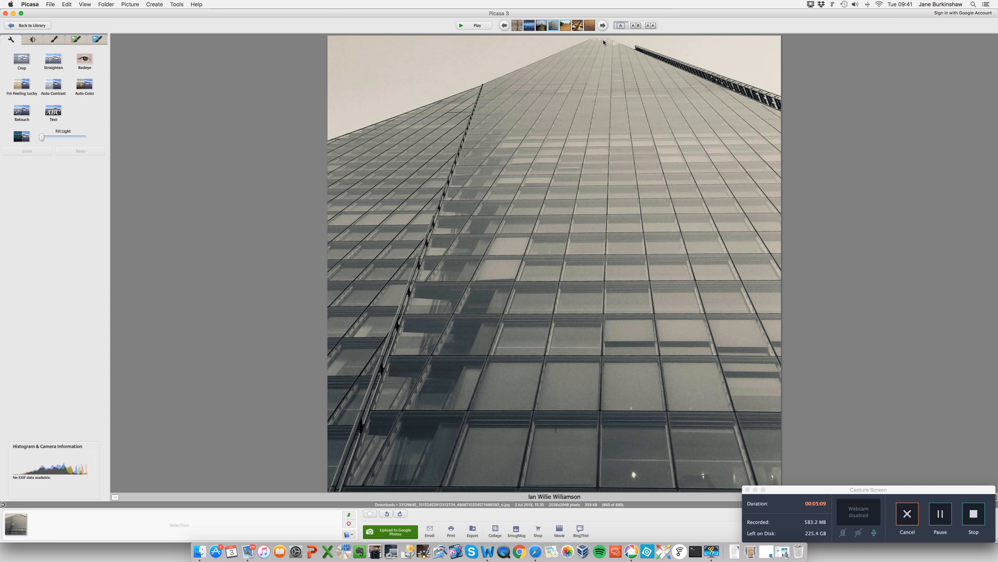
{"action": "mouse_move", "coordinate": [596, 96]}
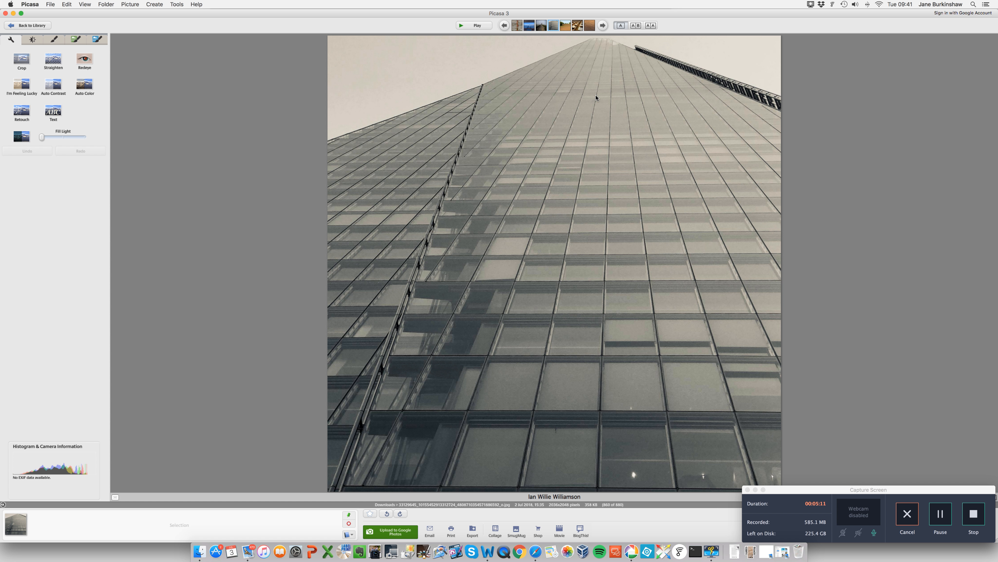
{"action": "mouse_move", "coordinate": [639, 134]}
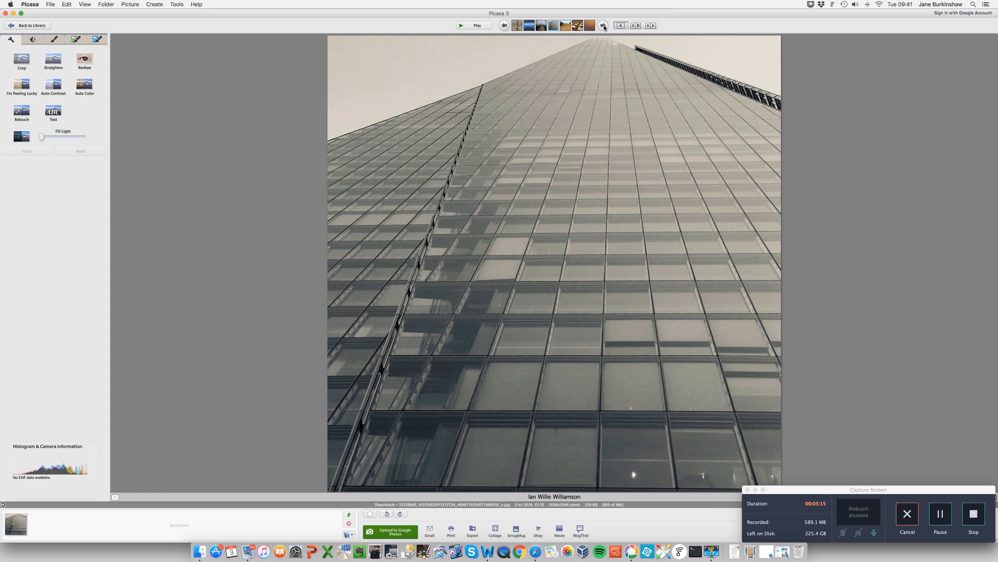
{"action": "left_click", "coordinate": [529, 25]}
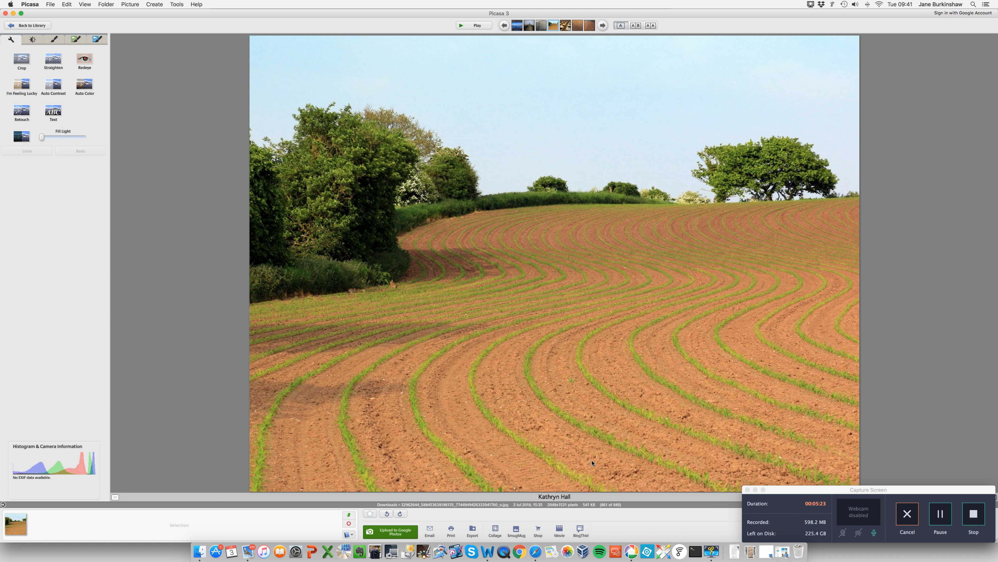
{"action": "mouse_move", "coordinate": [545, 287]}
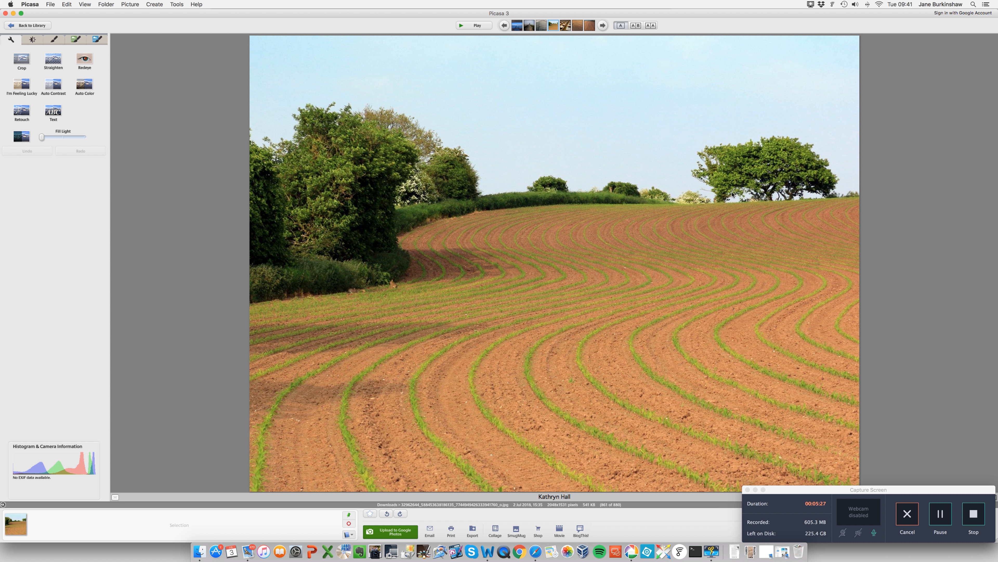
{"action": "mouse_move", "coordinate": [651, 216]}
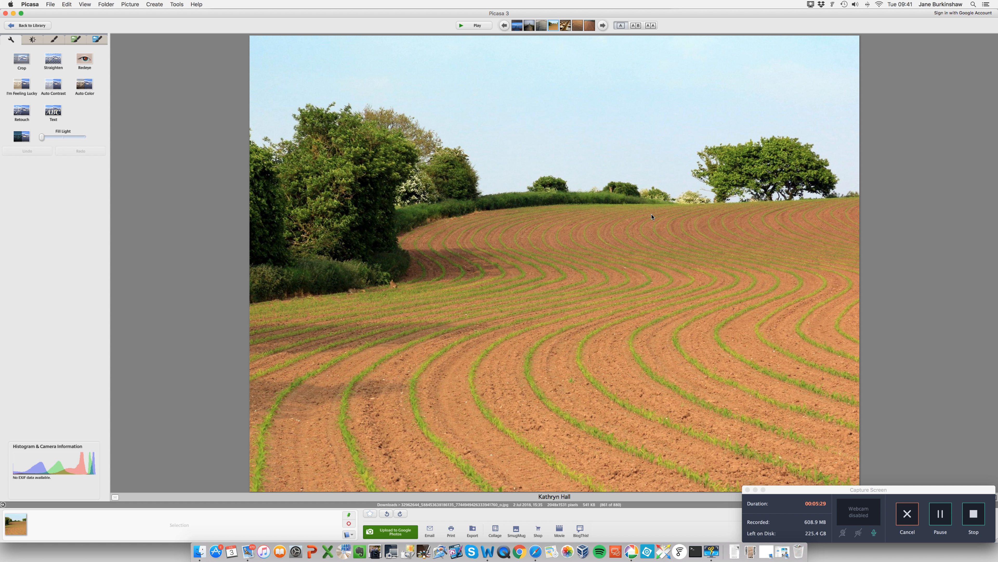
{"action": "mouse_move", "coordinate": [675, 220]}
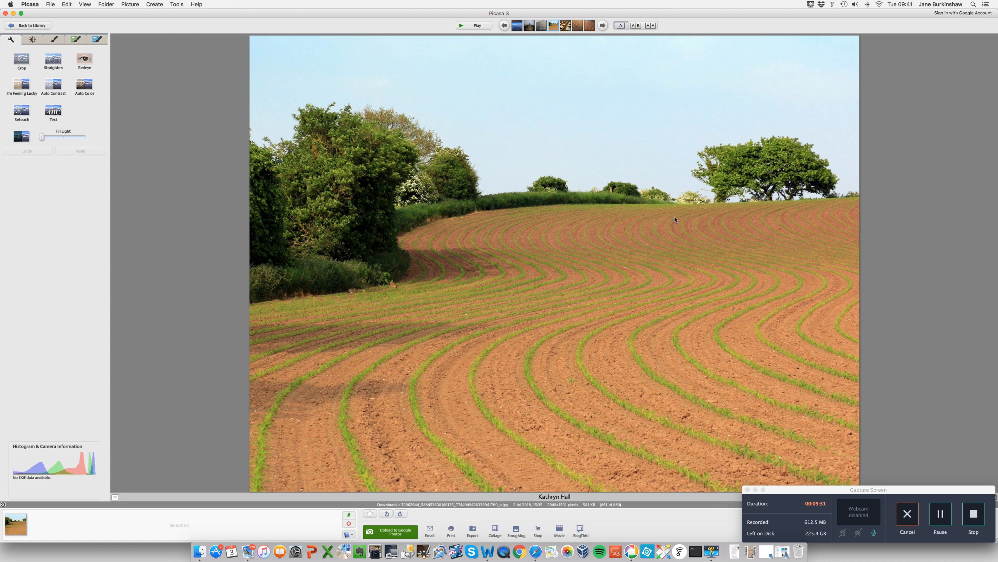
{"action": "mouse_move", "coordinate": [389, 288]}
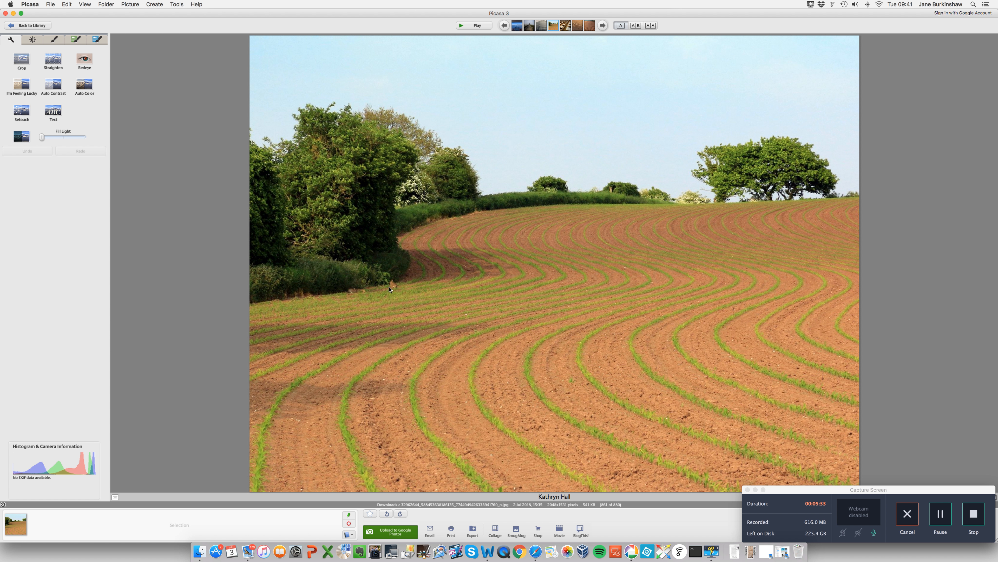
{"action": "mouse_move", "coordinate": [589, 297]}
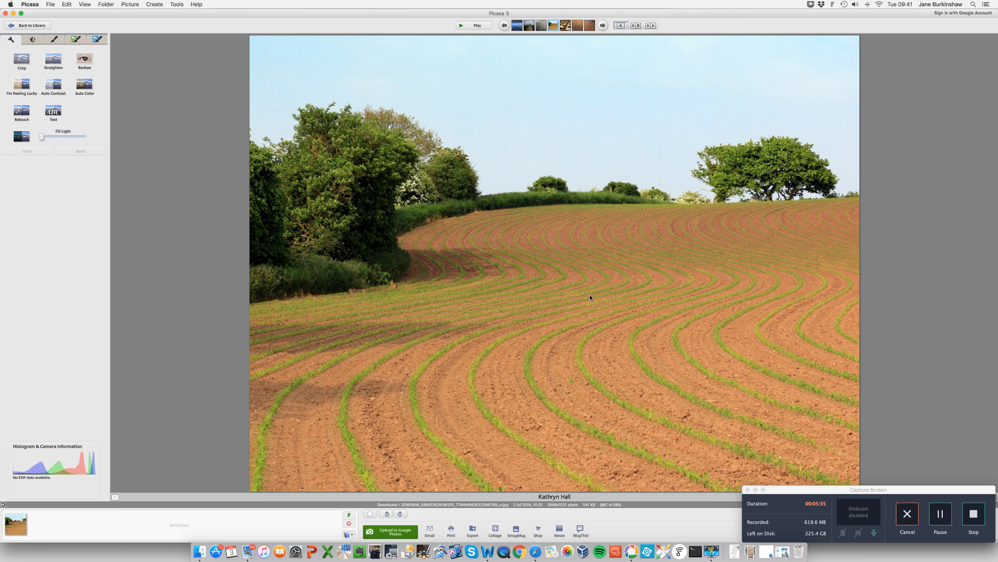
{"action": "mouse_move", "coordinate": [587, 297]}
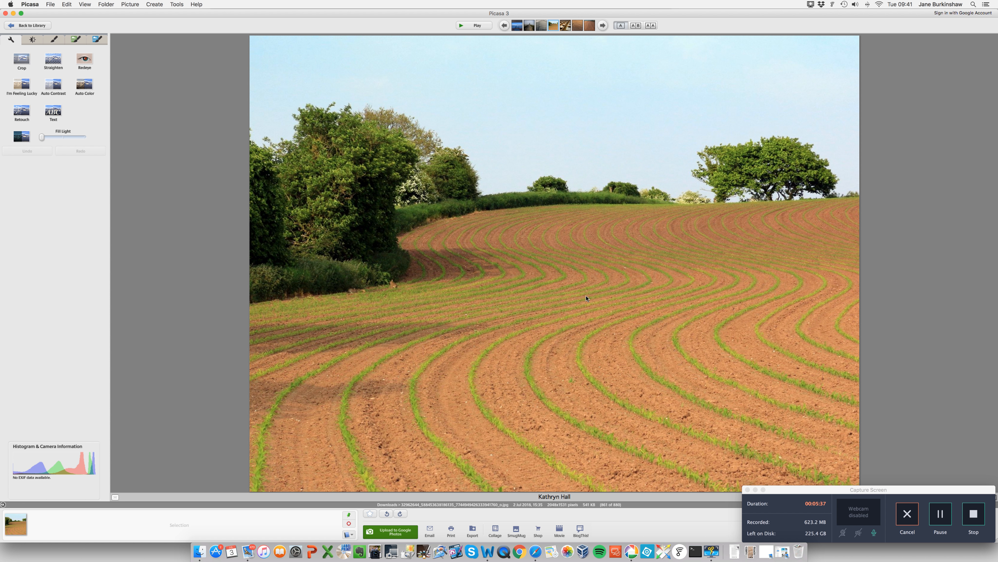
{"action": "mouse_move", "coordinate": [641, 87]}
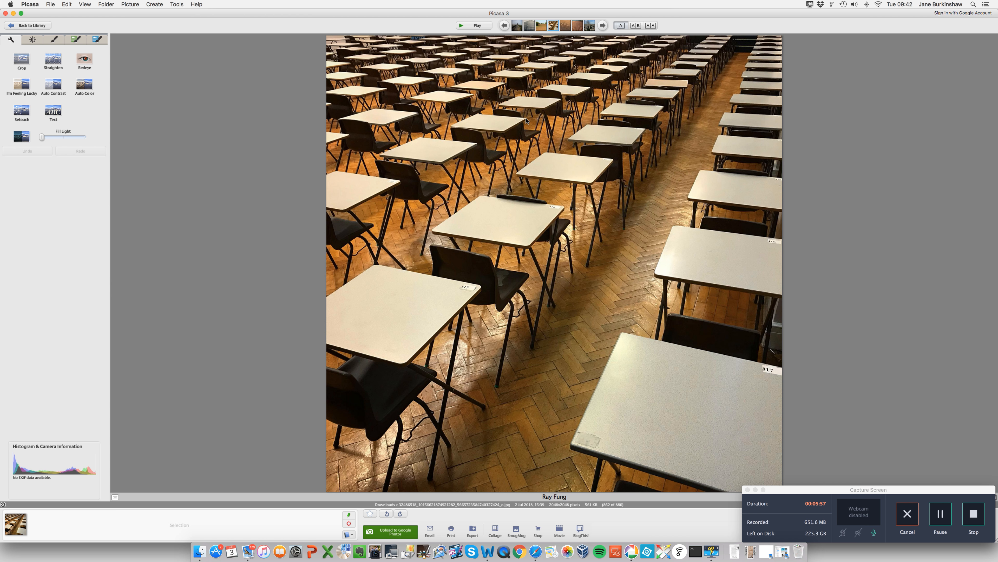
{"action": "mouse_move", "coordinate": [346, 357]}
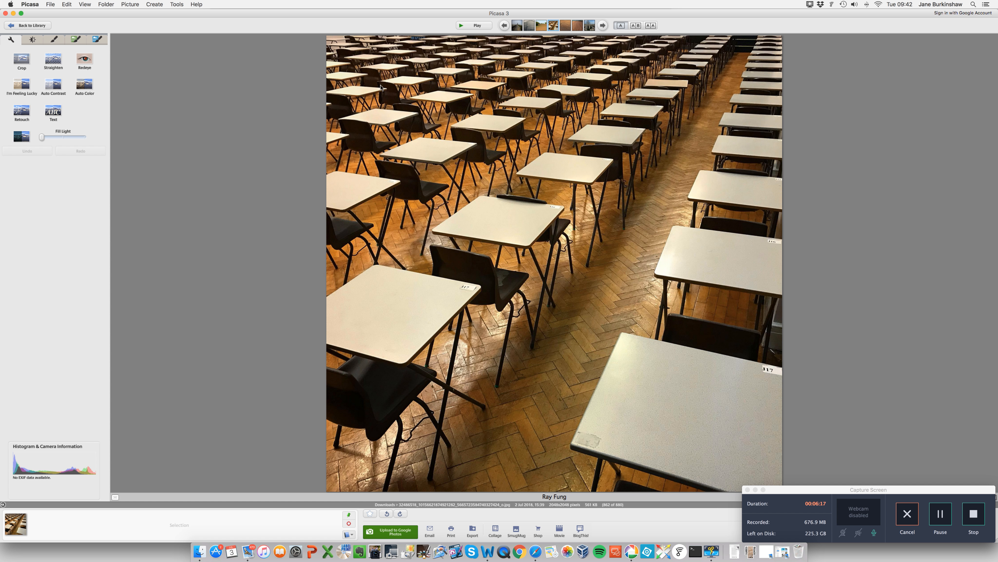
{"action": "mouse_move", "coordinate": [686, 93]}
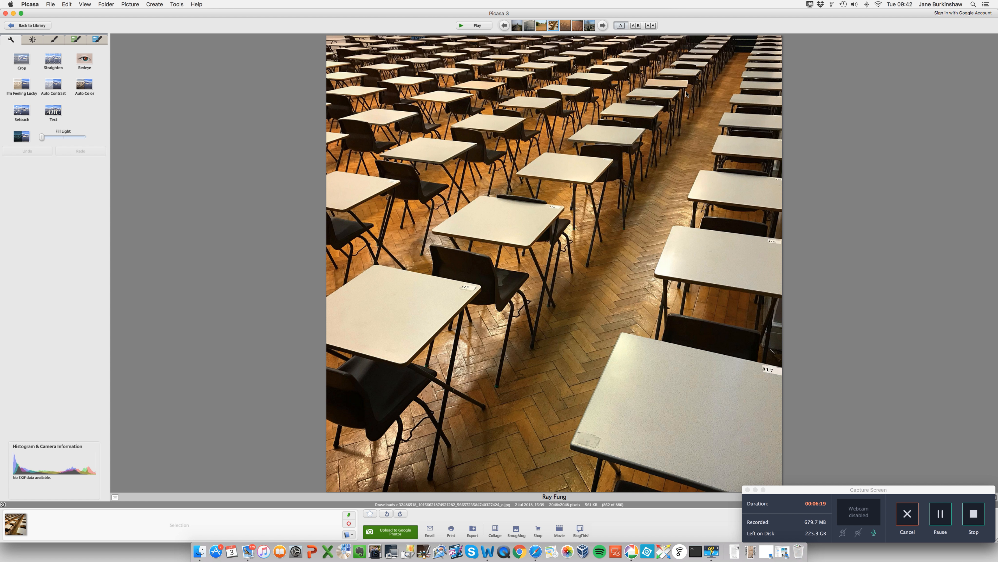
{"action": "mouse_move", "coordinate": [605, 32]}
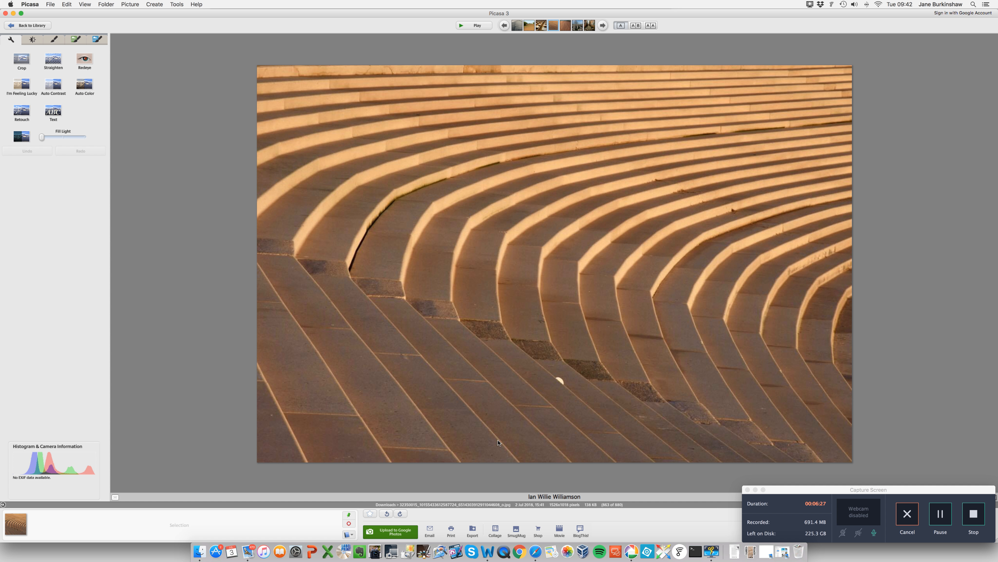
{"action": "mouse_move", "coordinate": [484, 423]}
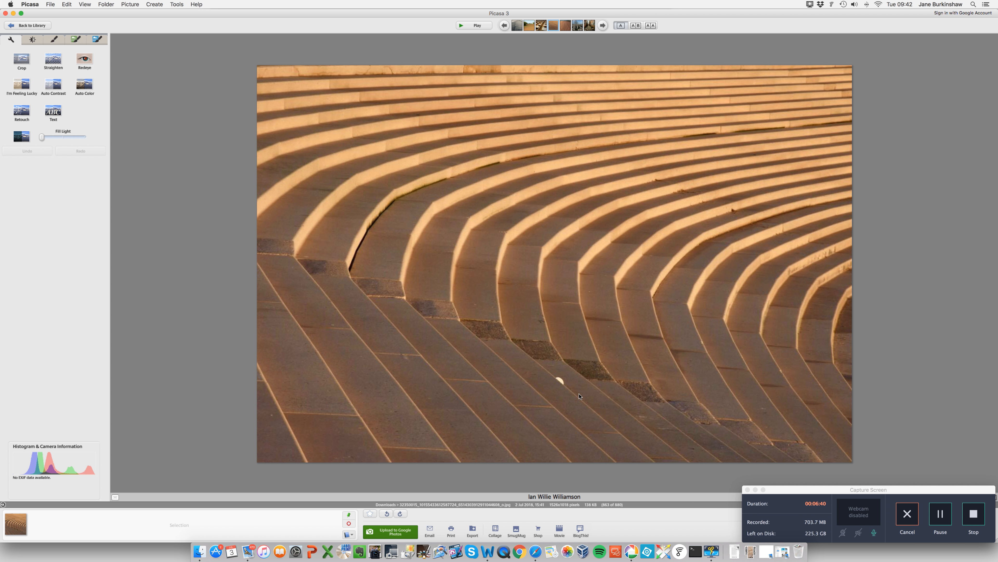
{"action": "mouse_move", "coordinate": [489, 366]}
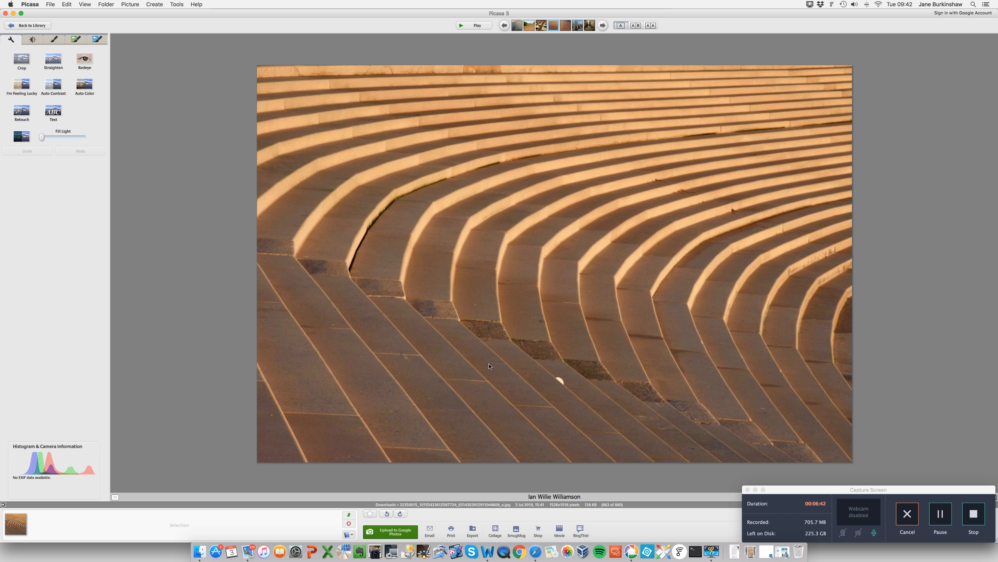
{"action": "mouse_move", "coordinate": [627, 374]}
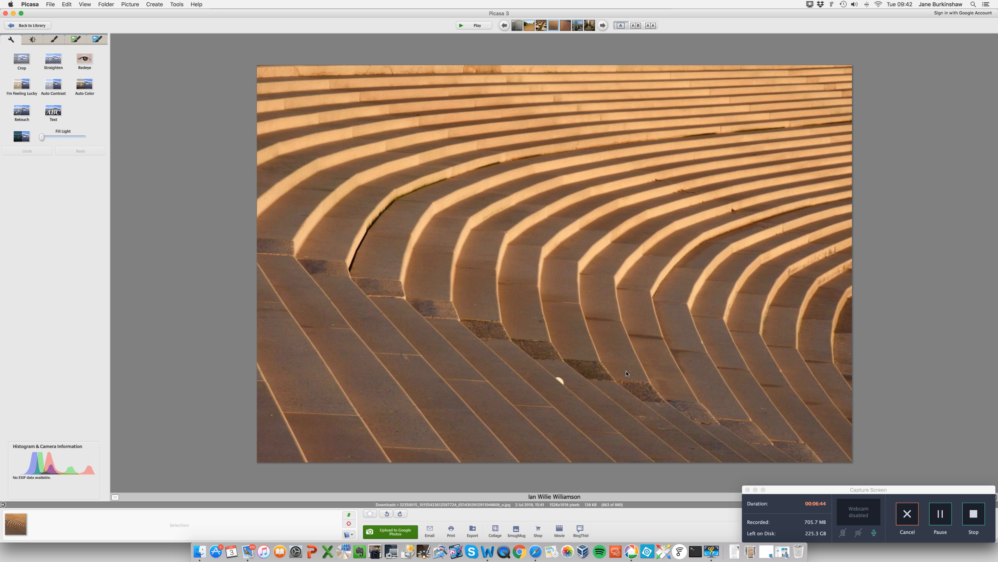
{"action": "mouse_move", "coordinate": [623, 331]}
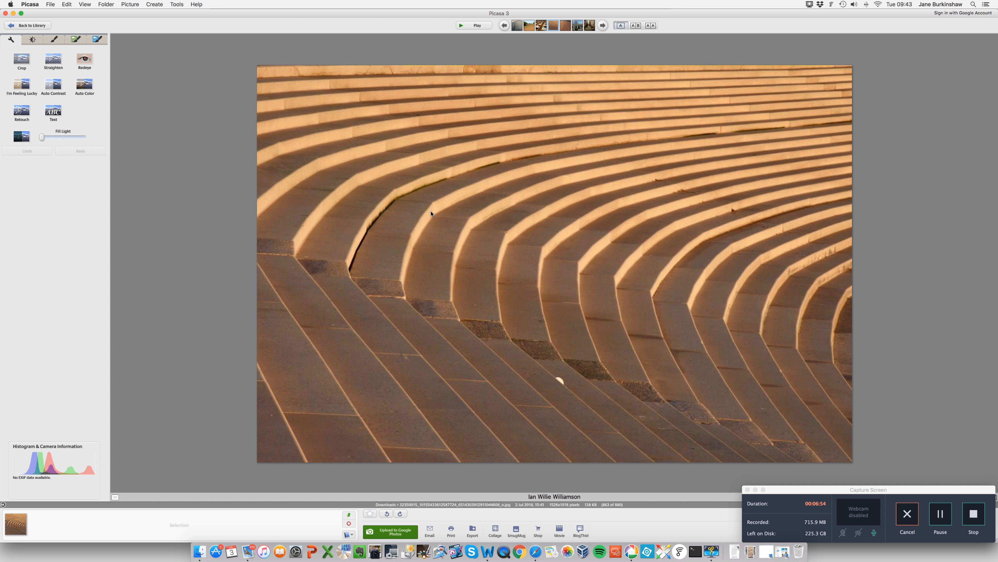
{"action": "mouse_move", "coordinate": [593, 79]}
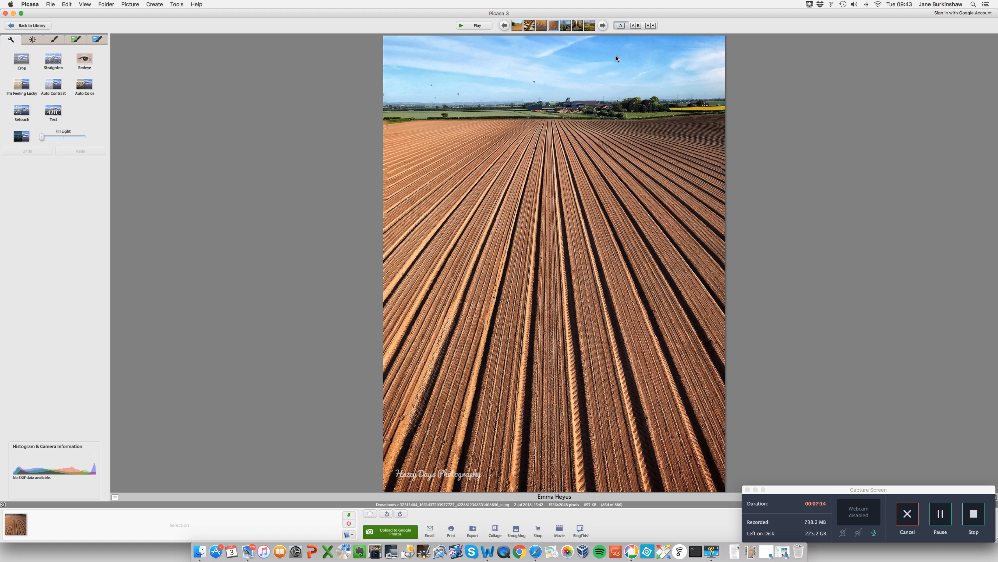
{"action": "left_click", "coordinate": [601, 25]}
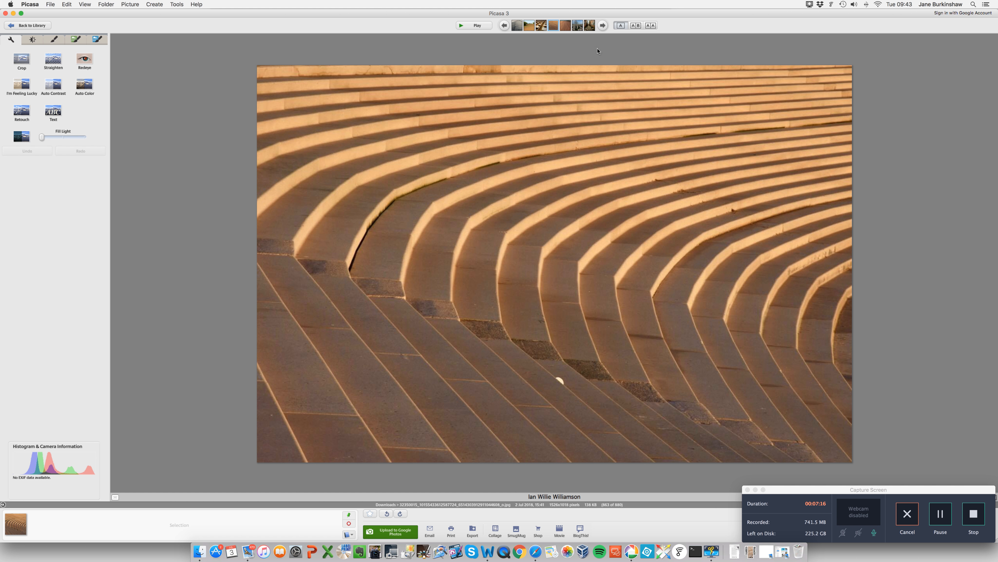
{"action": "left_click", "coordinate": [602, 25]}
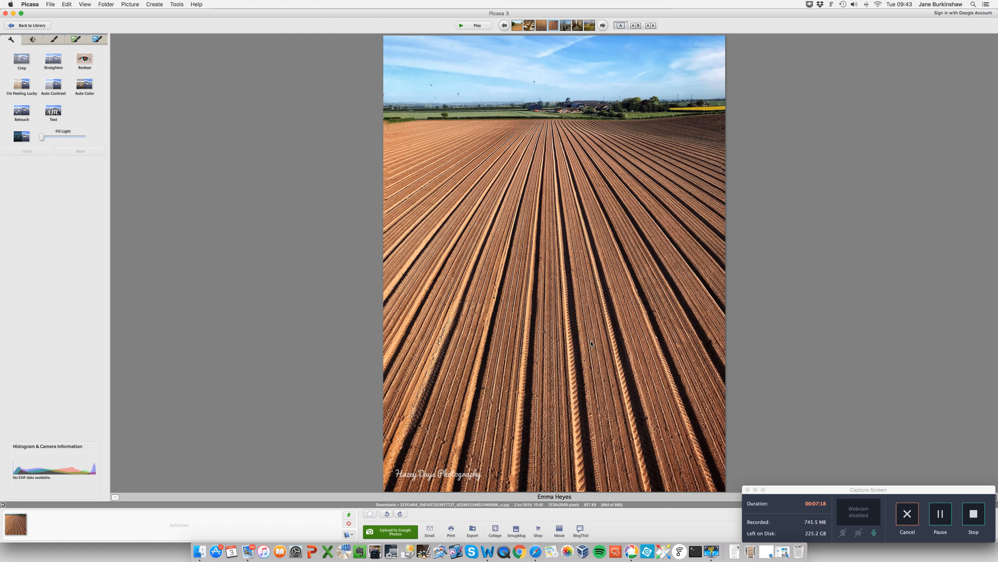
{"action": "mouse_move", "coordinate": [442, 223]}
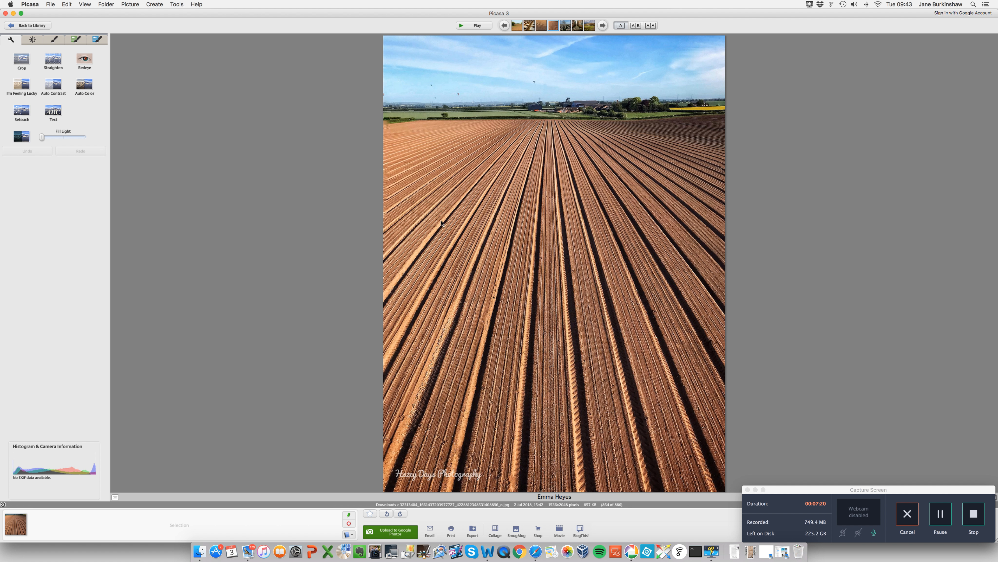
{"action": "mouse_move", "coordinate": [653, 226]}
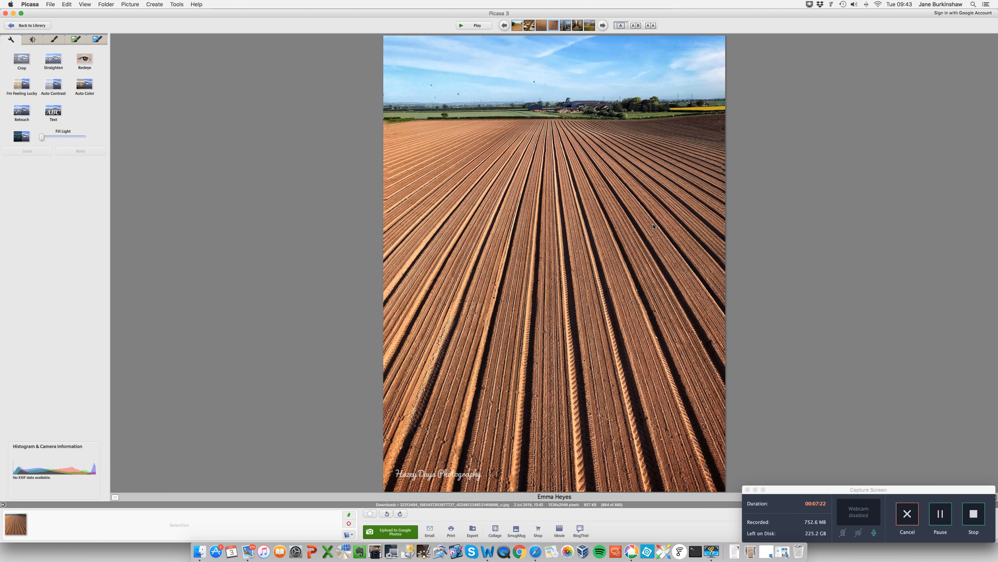
{"action": "mouse_move", "coordinate": [581, 451]}
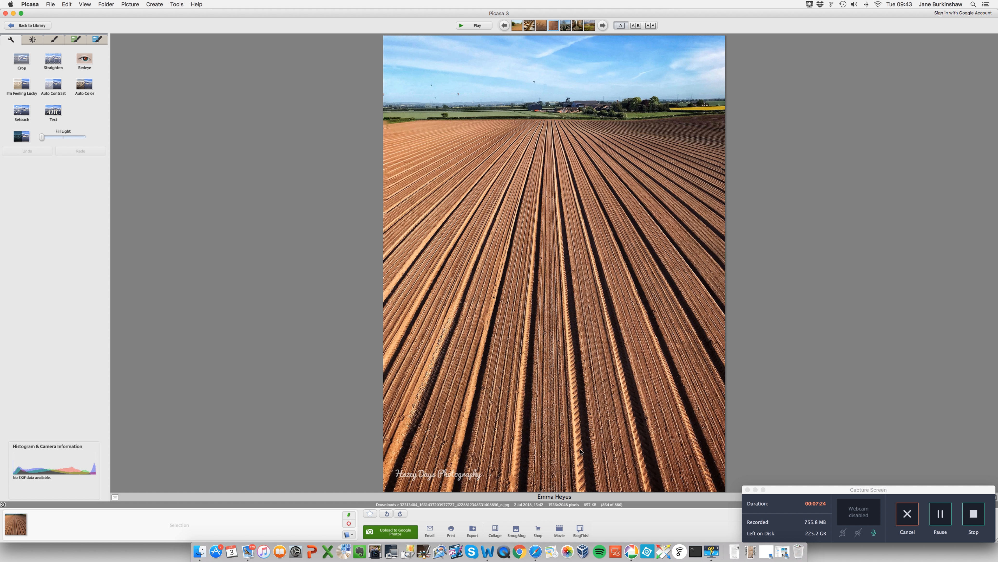
{"action": "mouse_move", "coordinate": [576, 357]}
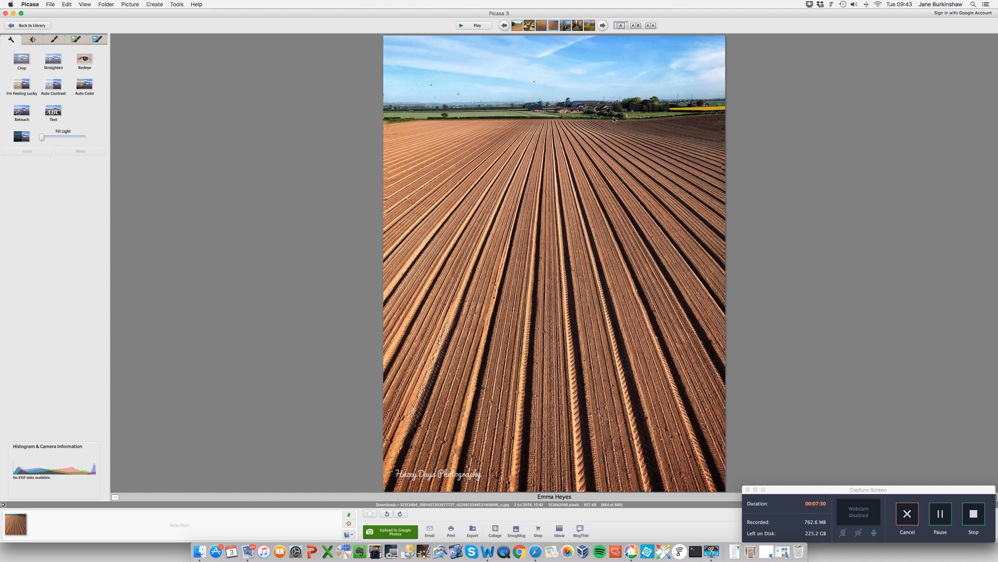
{"action": "left_click", "coordinate": [602, 26]}
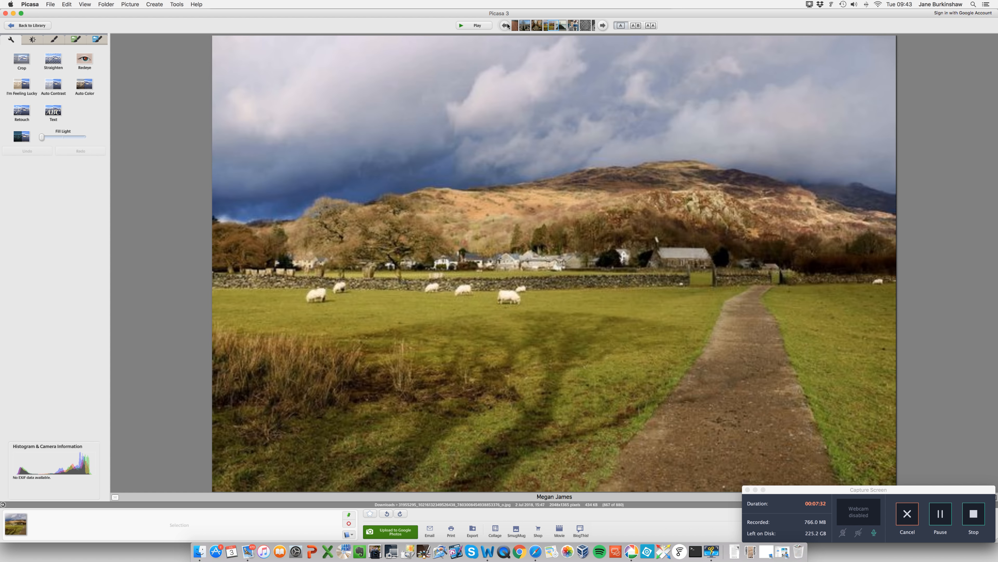
{"action": "left_click", "coordinate": [602, 26]}
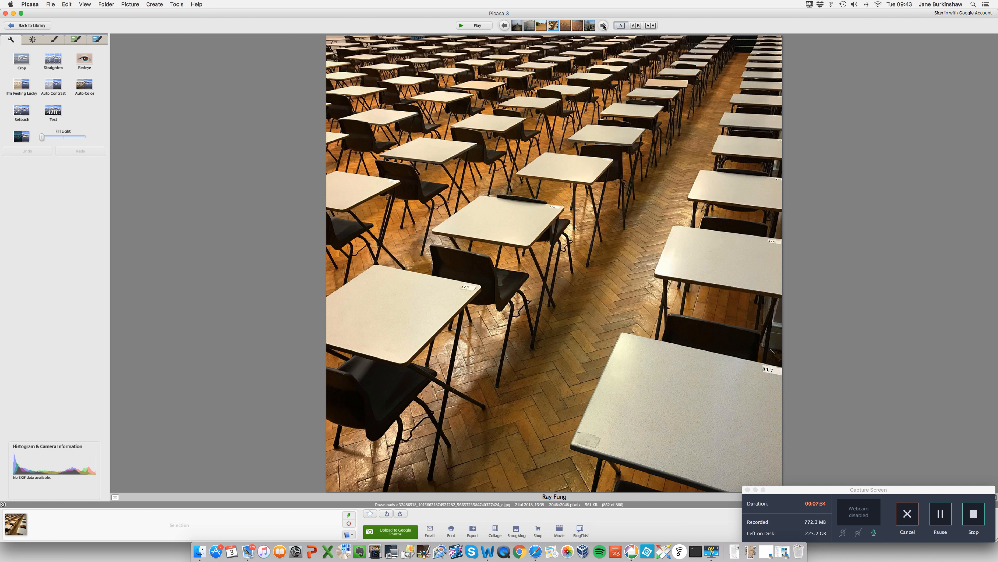
{"action": "left_click", "coordinate": [602, 26]}
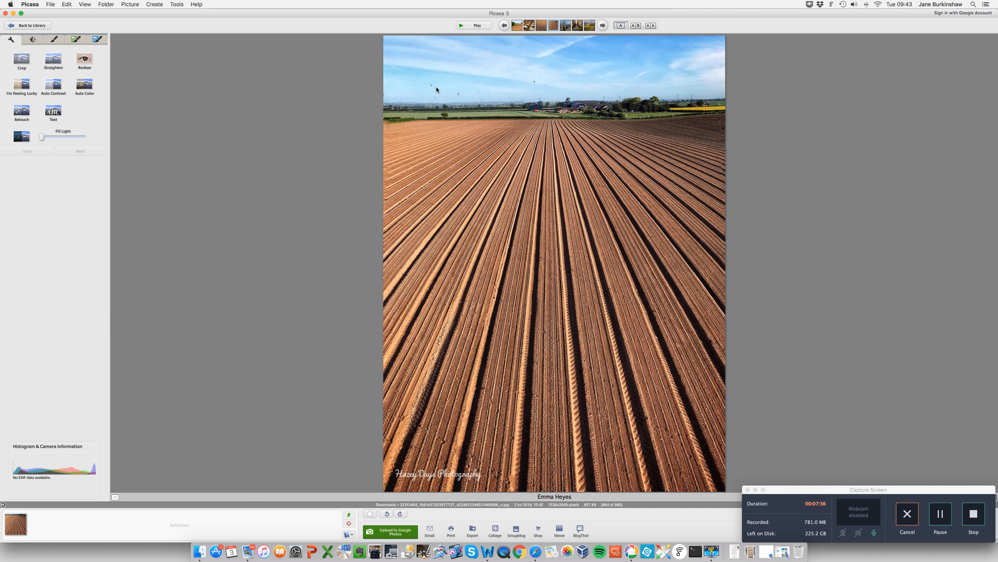
{"action": "mouse_move", "coordinate": [539, 87]}
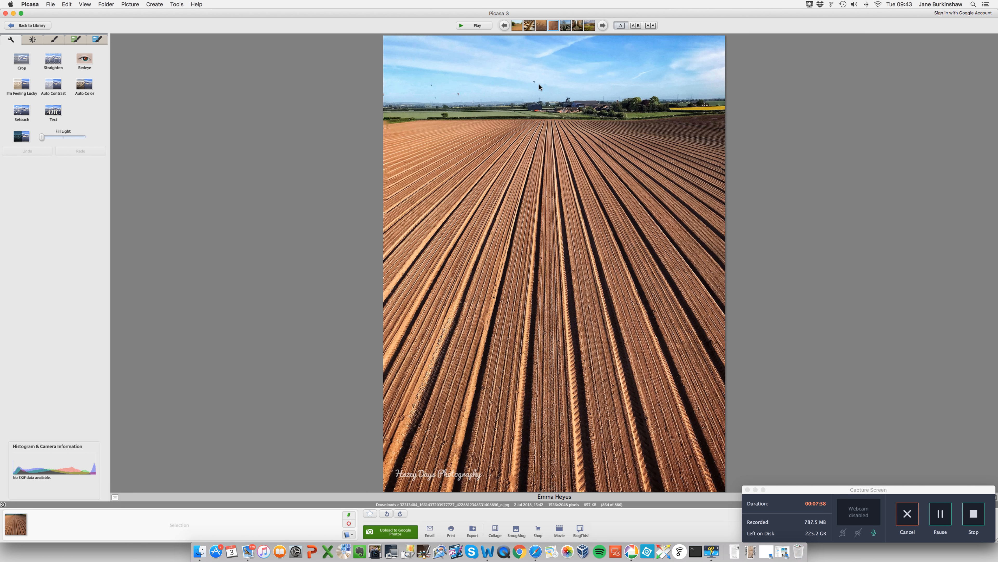
{"action": "mouse_move", "coordinate": [601, 98]}
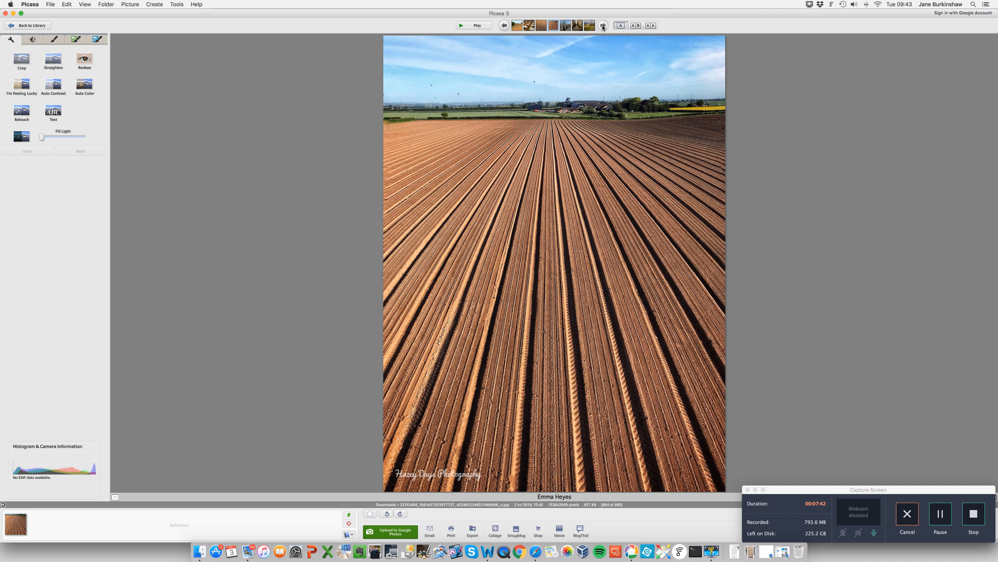
{"action": "left_click", "coordinate": [602, 27]}
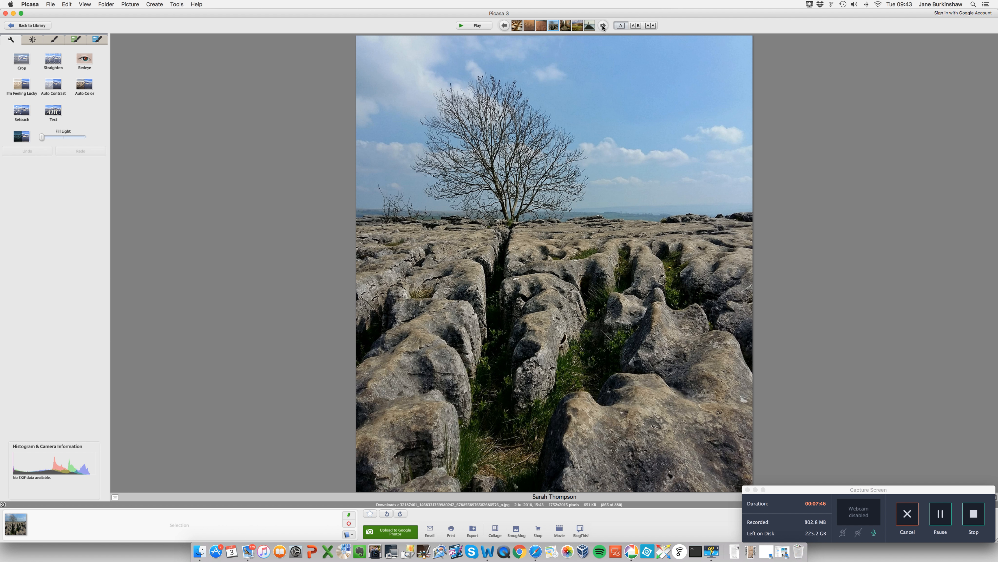
{"action": "mouse_move", "coordinate": [634, 192]}
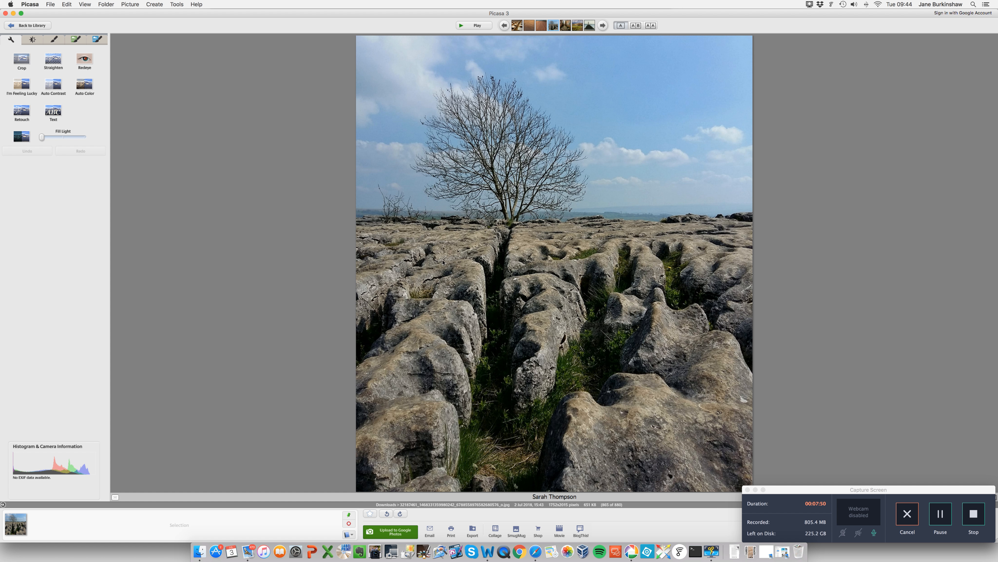
{"action": "mouse_move", "coordinate": [509, 375]}
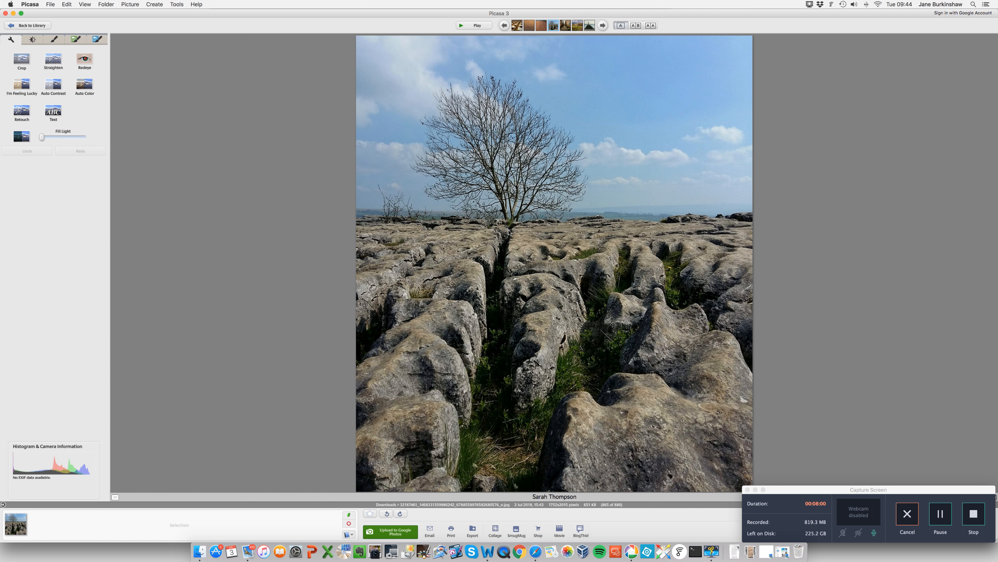
{"action": "mouse_move", "coordinate": [509, 230]}
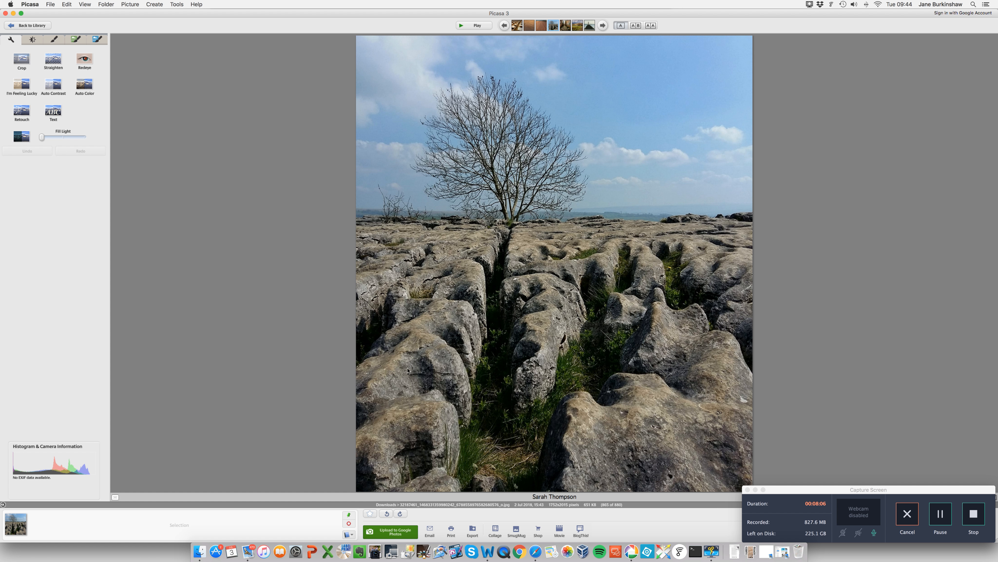
{"action": "mouse_move", "coordinate": [408, 370]}
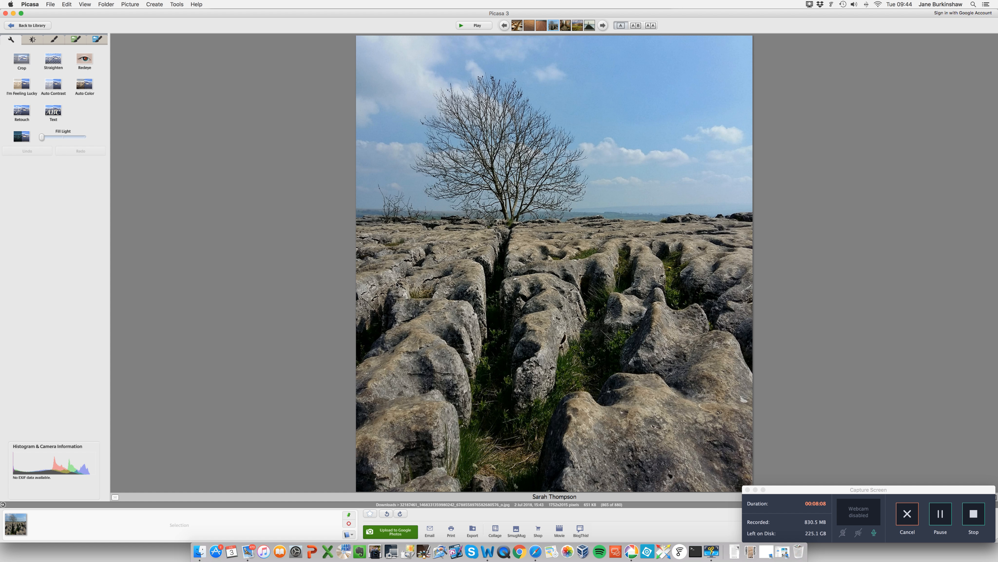
{"action": "mouse_move", "coordinate": [599, 311]}
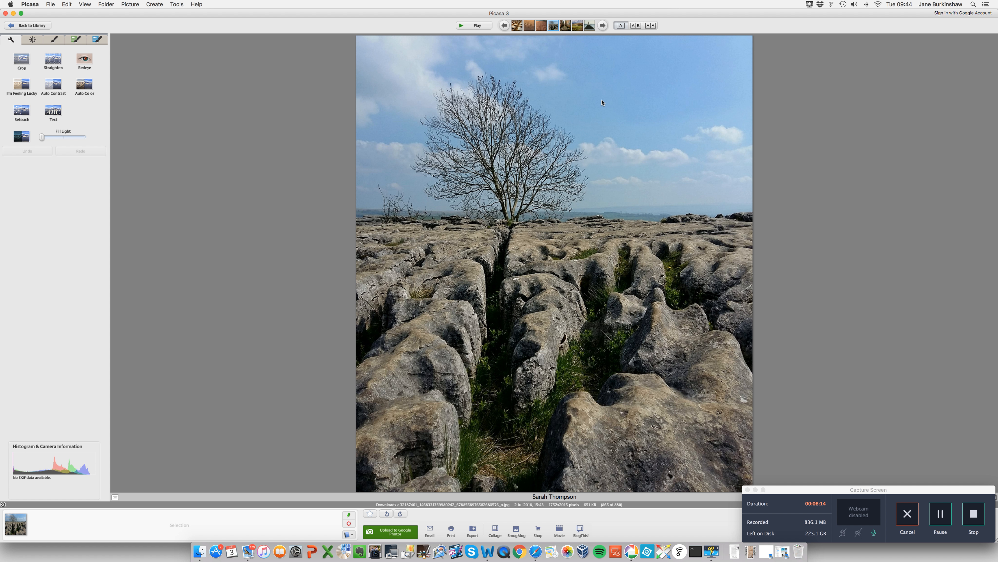
{"action": "left_click", "coordinate": [602, 26]}
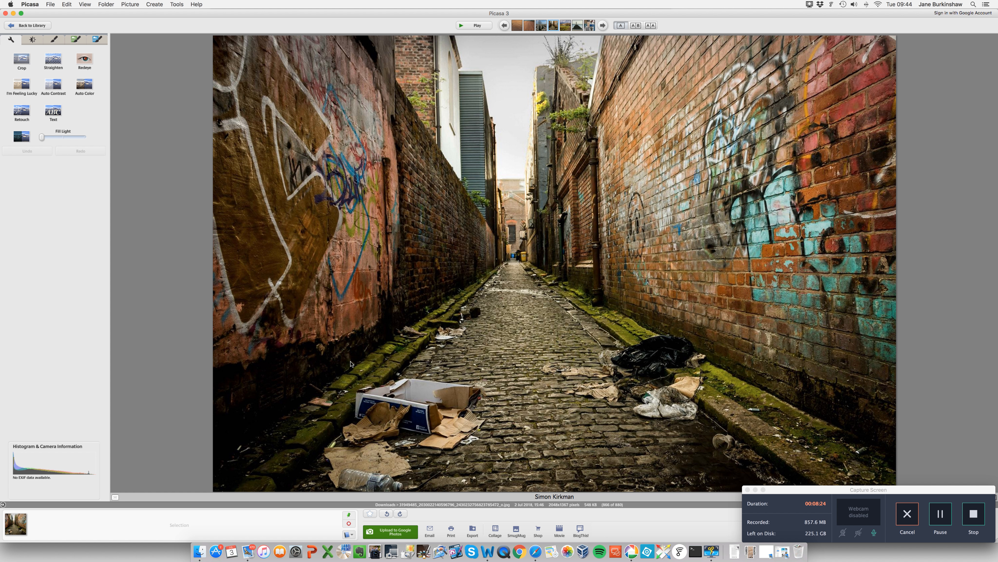
{"action": "mouse_move", "coordinate": [508, 291]}
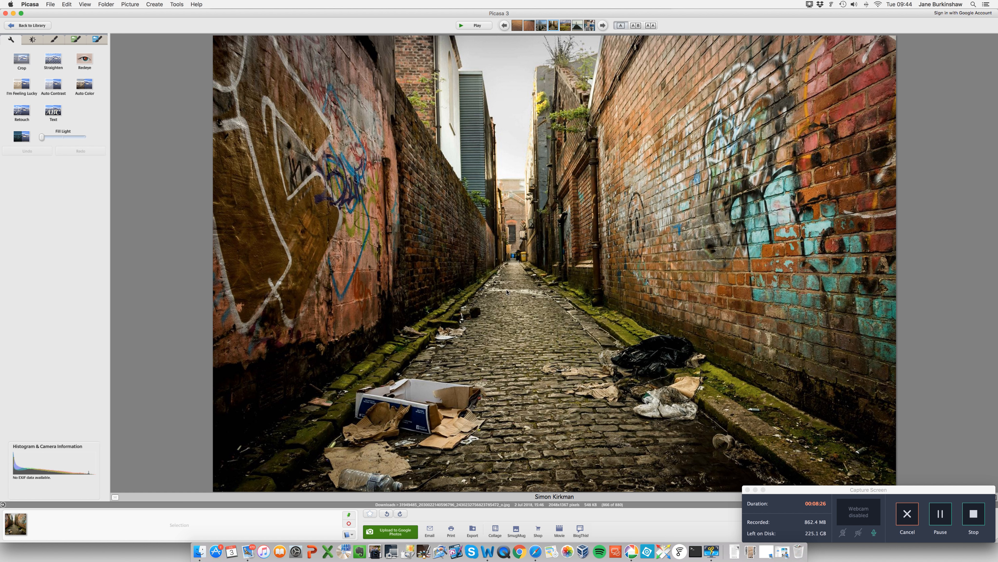
{"action": "mouse_move", "coordinate": [583, 243]}
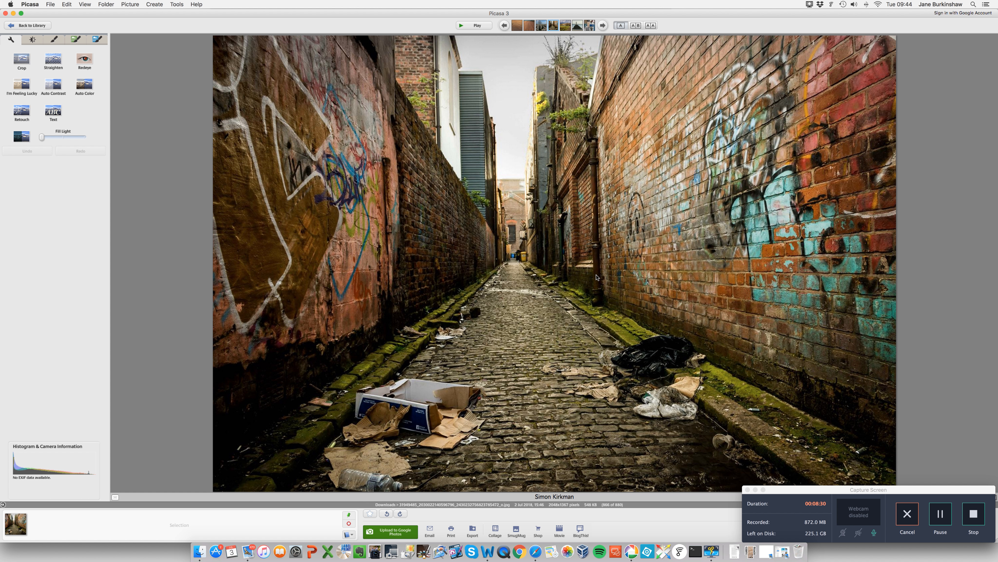
{"action": "mouse_move", "coordinate": [615, 233]}
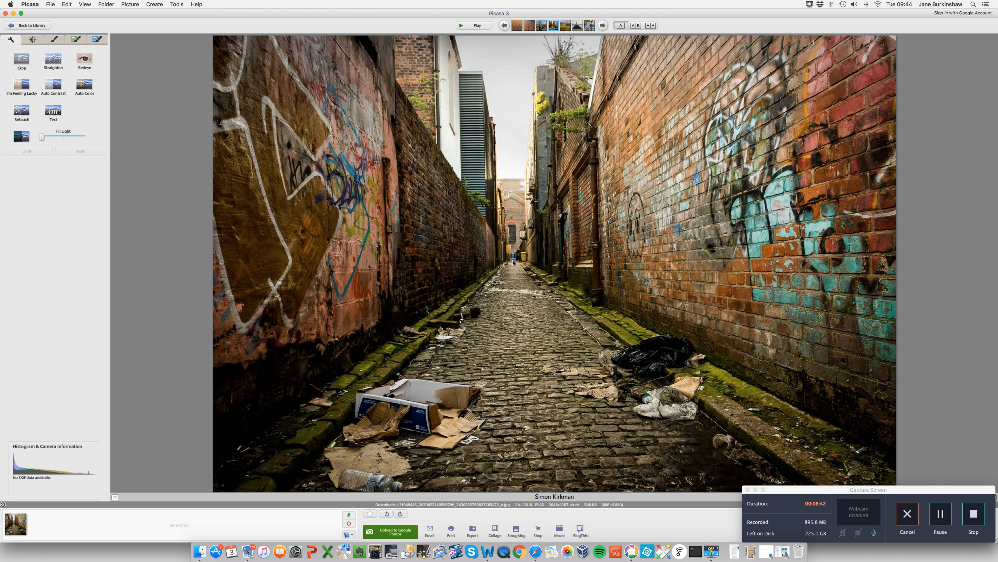
{"action": "mouse_move", "coordinate": [513, 272]}
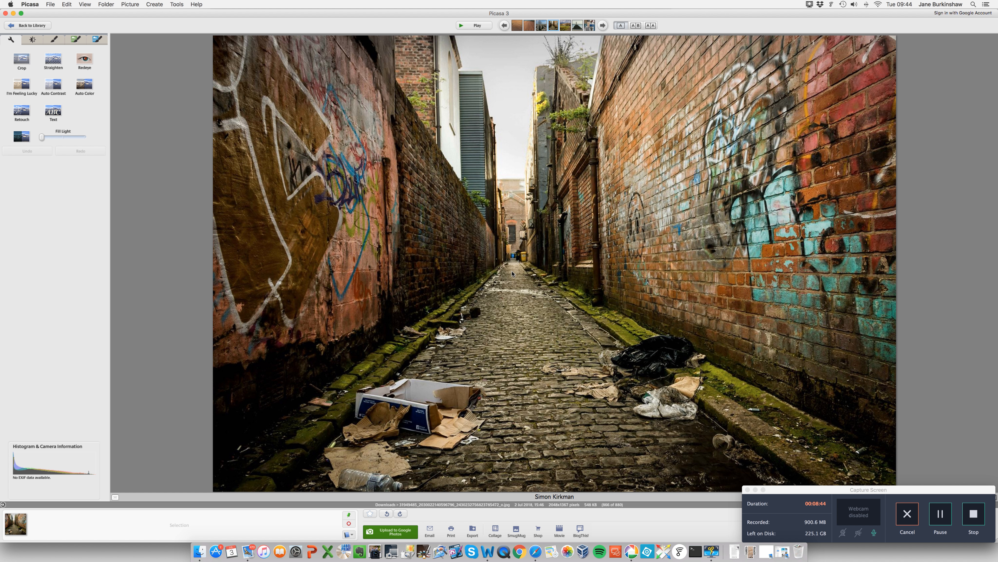
{"action": "mouse_move", "coordinate": [518, 254]}
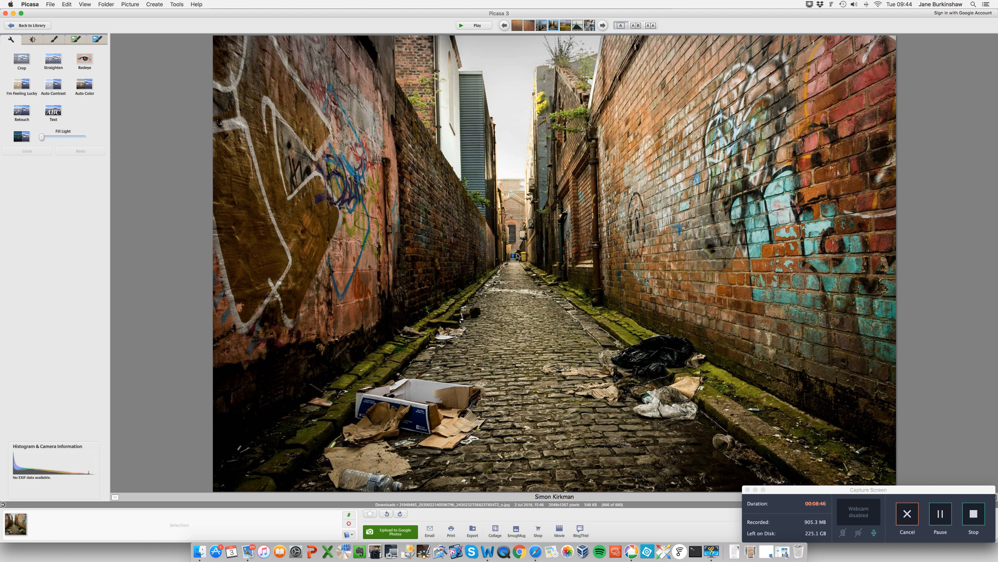
{"action": "mouse_move", "coordinate": [521, 309]}
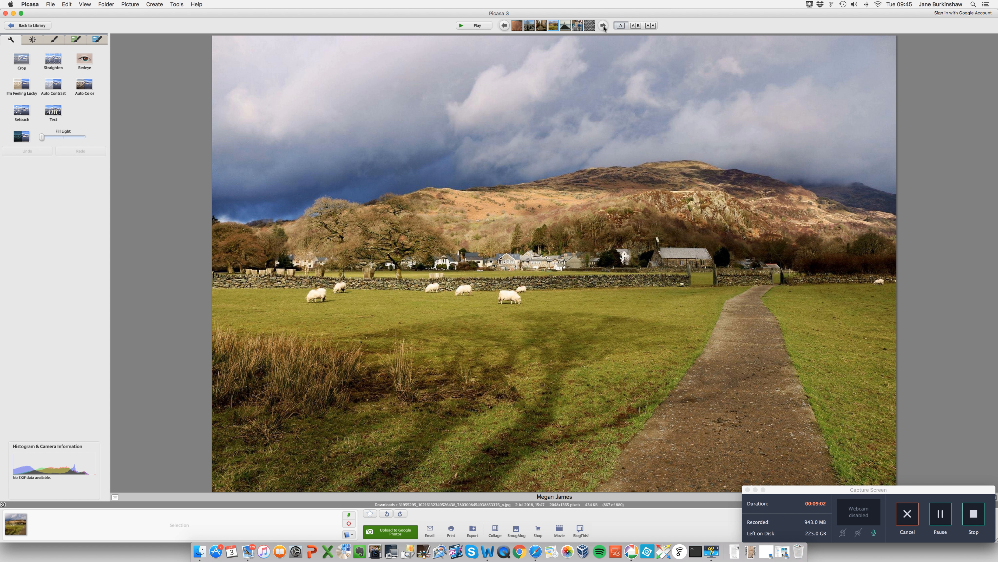
{"action": "mouse_move", "coordinate": [635, 279]}
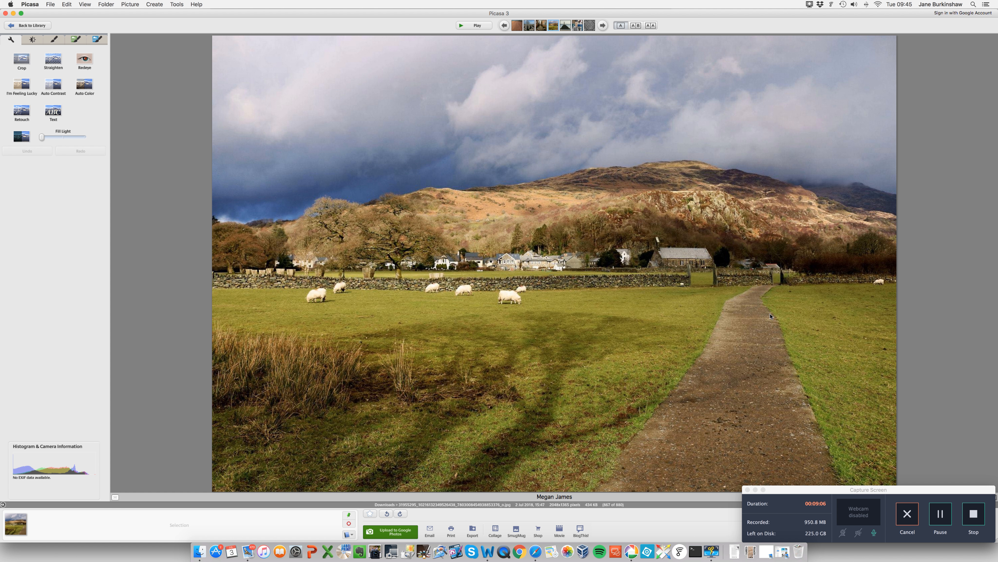
{"action": "mouse_move", "coordinate": [721, 315]}
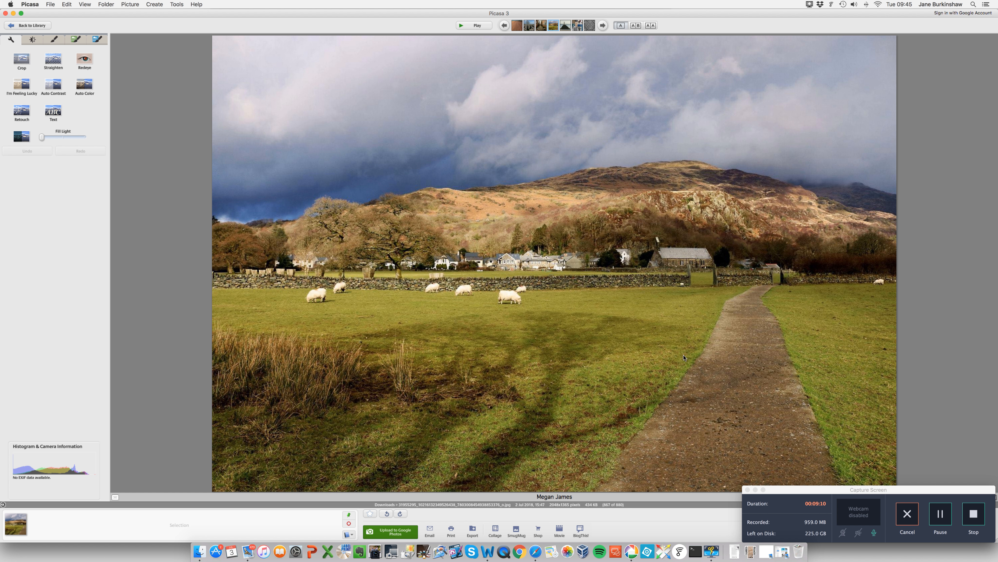
{"action": "mouse_move", "coordinate": [735, 353]}
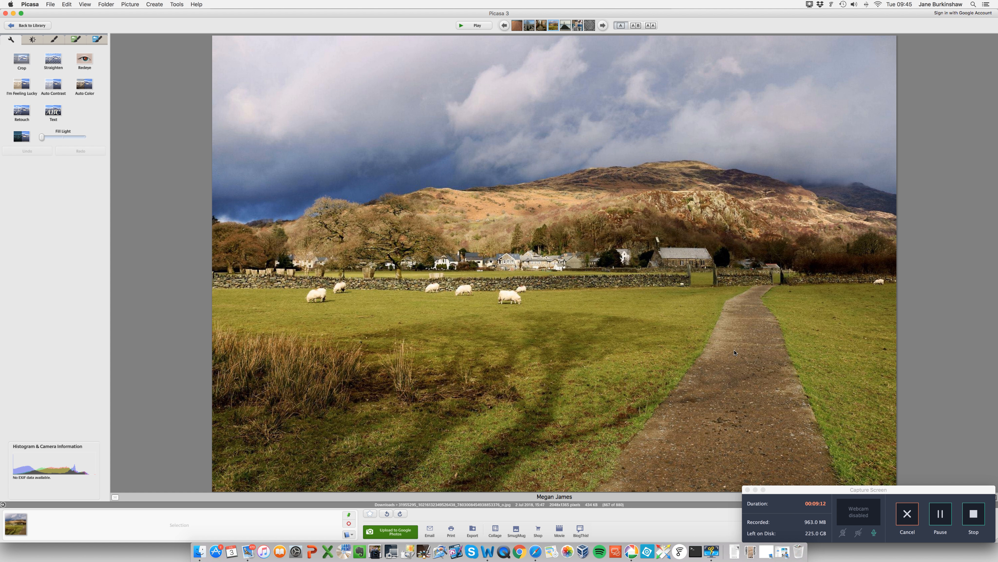
{"action": "mouse_move", "coordinate": [622, 323]}
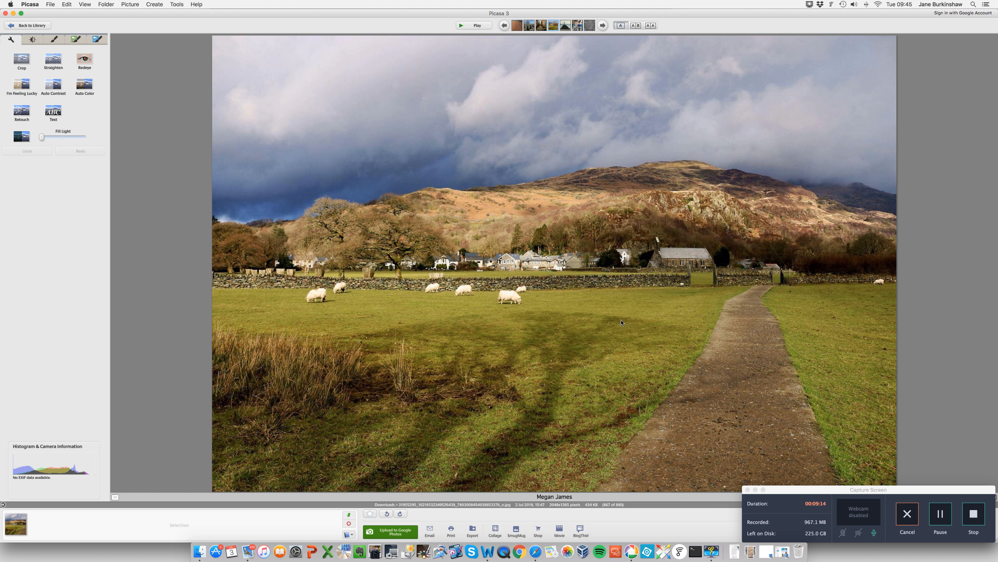
{"action": "mouse_move", "coordinate": [406, 321]}
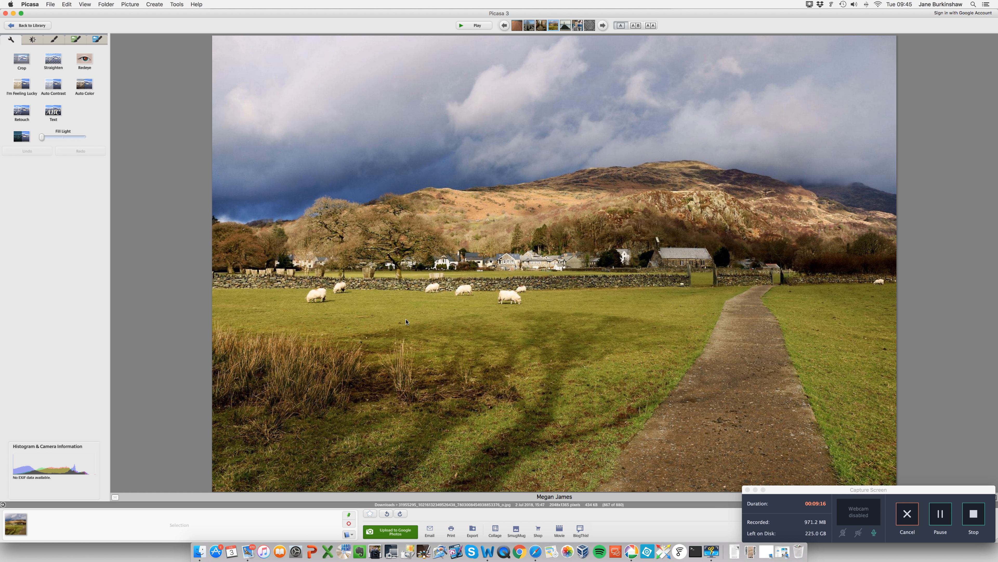
{"action": "mouse_move", "coordinate": [264, 404]}
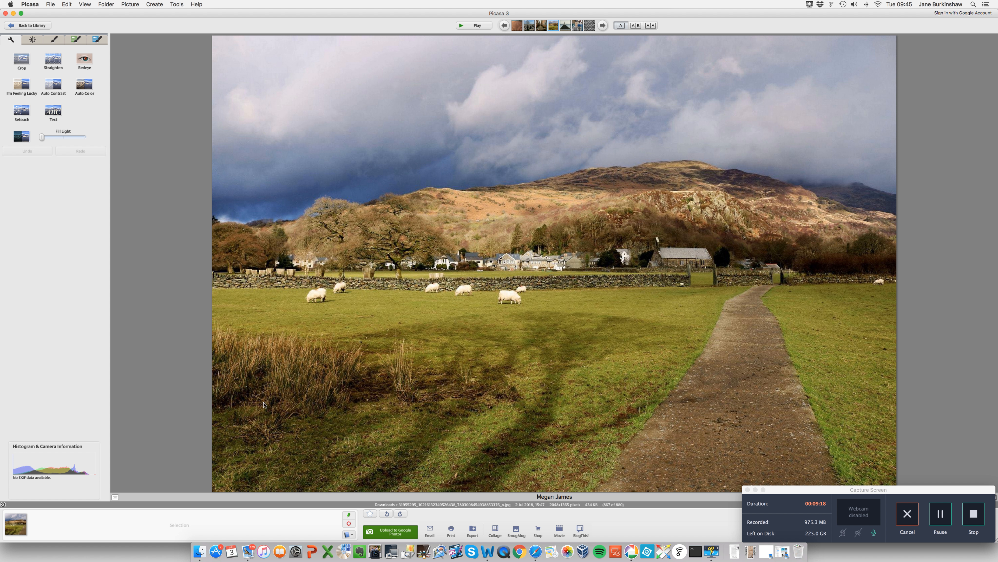
{"action": "mouse_move", "coordinate": [420, 349]}
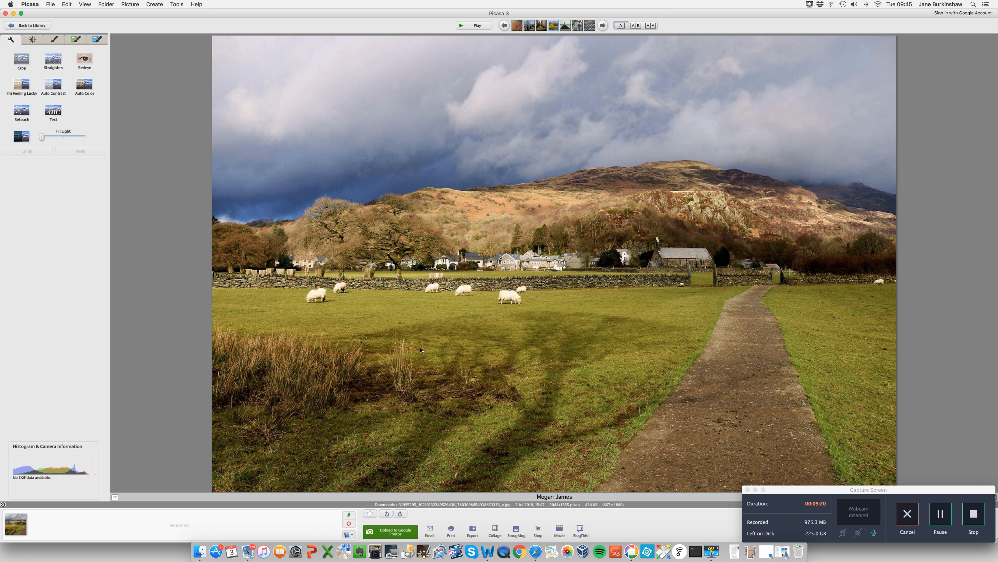
{"action": "mouse_move", "coordinate": [570, 336]}
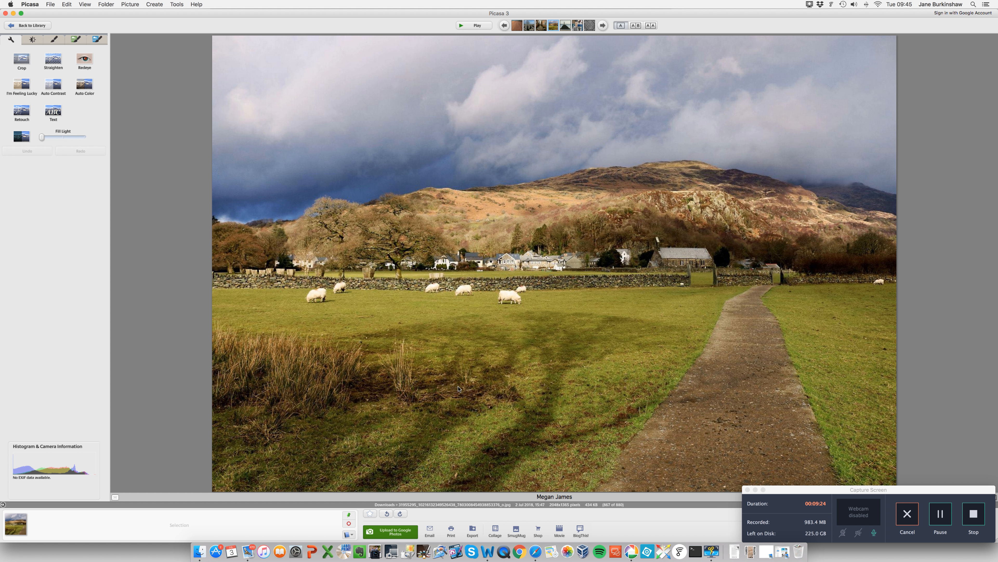
{"action": "mouse_move", "coordinate": [581, 340]}
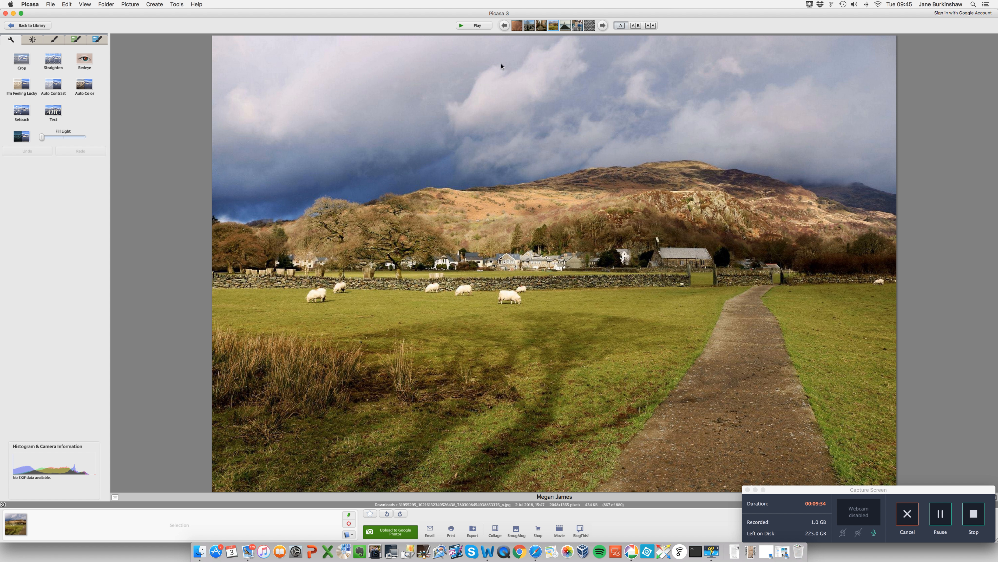
{"action": "mouse_move", "coordinate": [350, 121]}
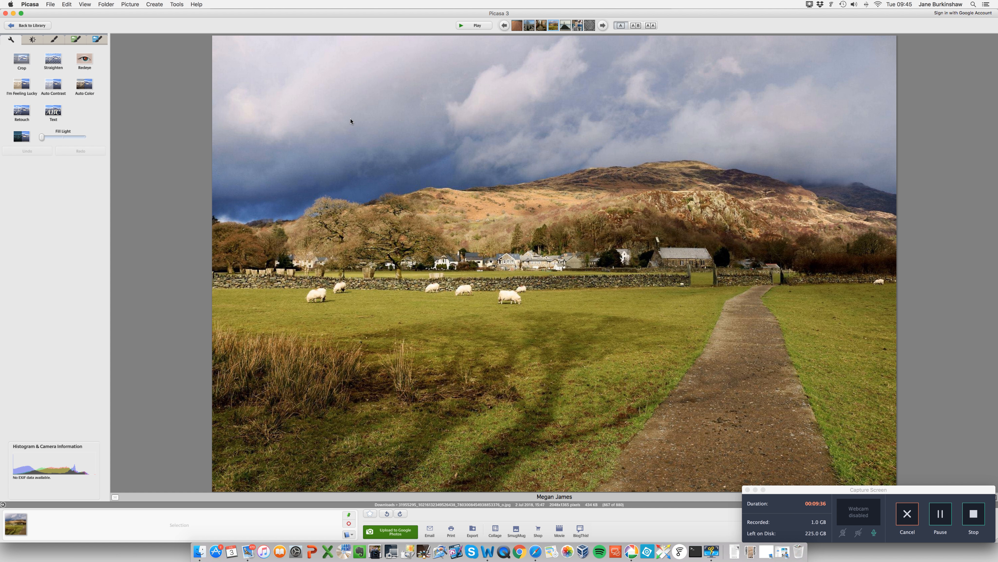
{"action": "mouse_move", "coordinate": [535, 217]}
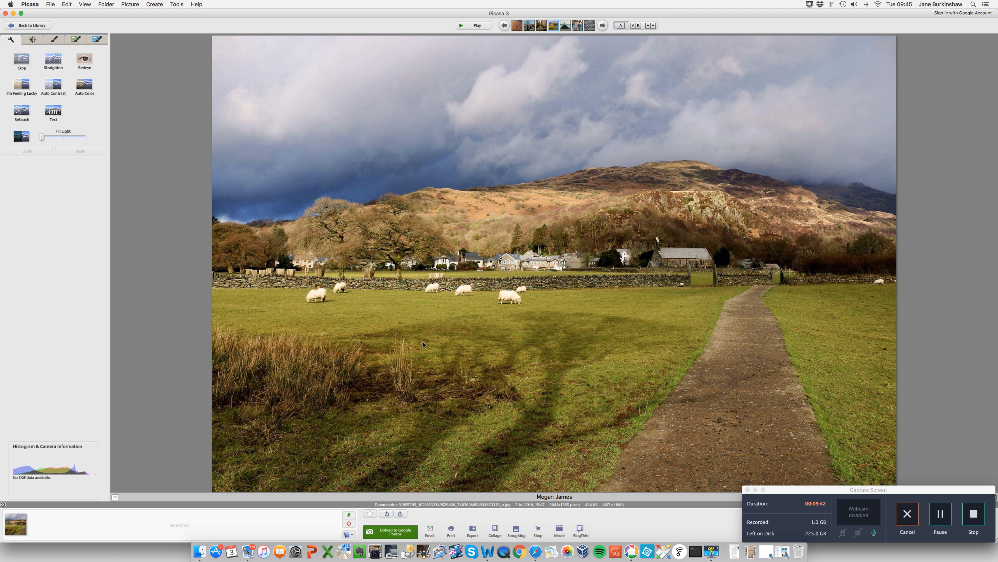
{"action": "mouse_move", "coordinate": [752, 169]}
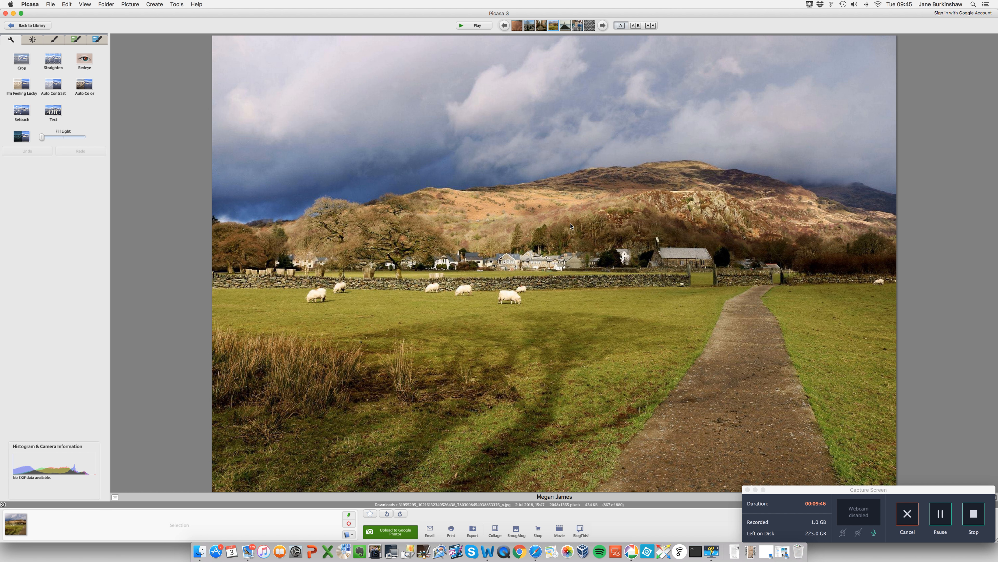
{"action": "mouse_move", "coordinate": [463, 276]}
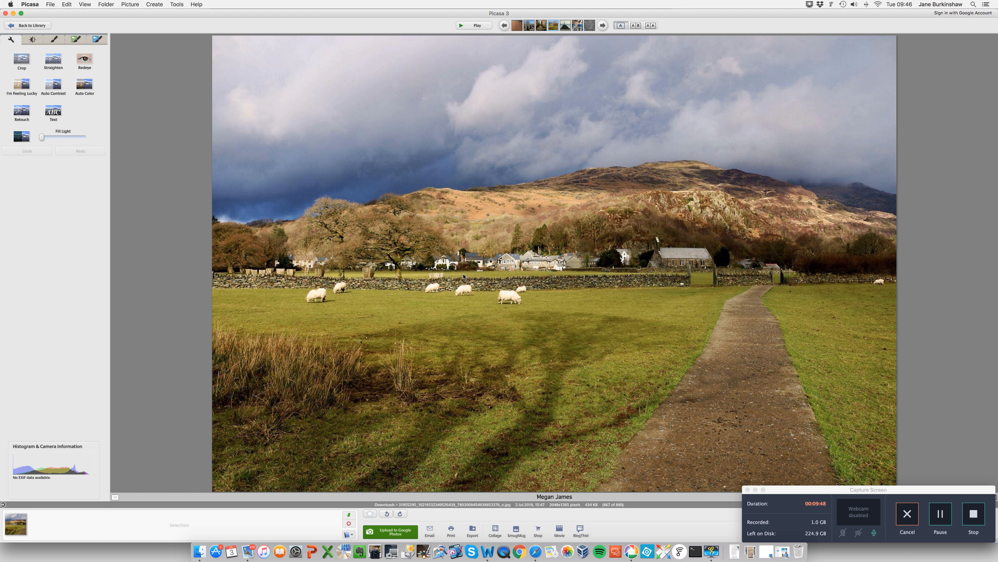
{"action": "mouse_move", "coordinate": [771, 278]}
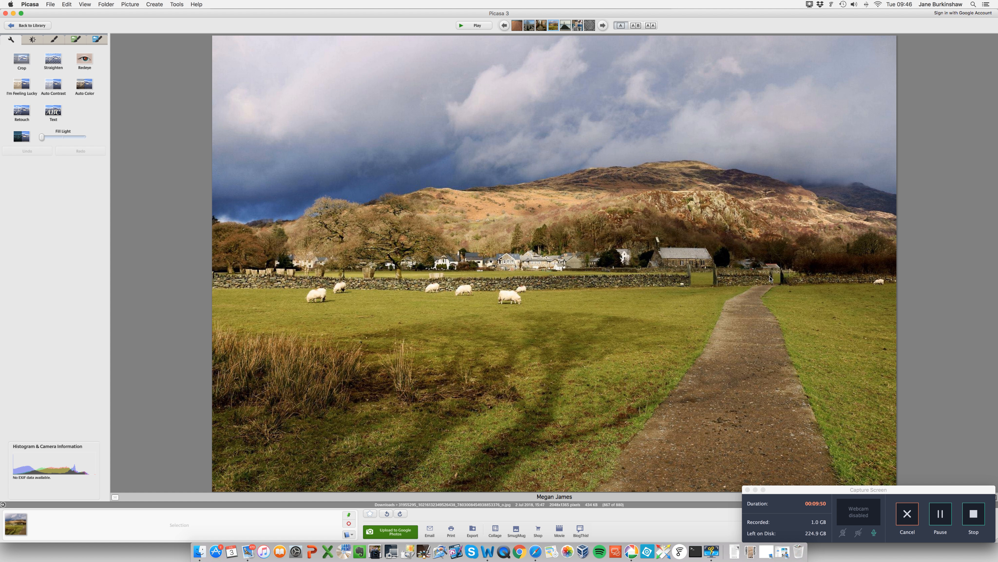
{"action": "mouse_move", "coordinate": [573, 394]}
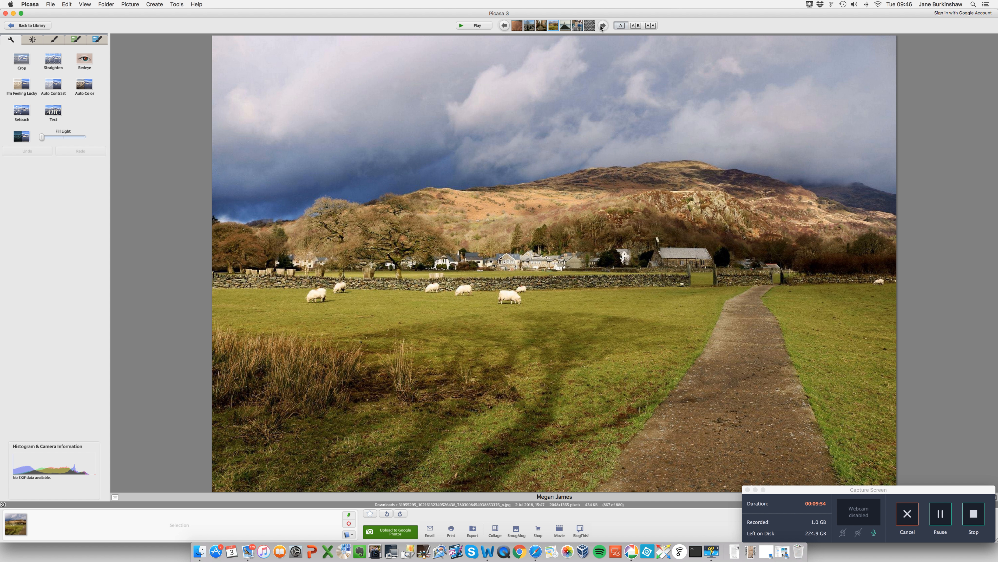
{"action": "left_click", "coordinate": [601, 26]}
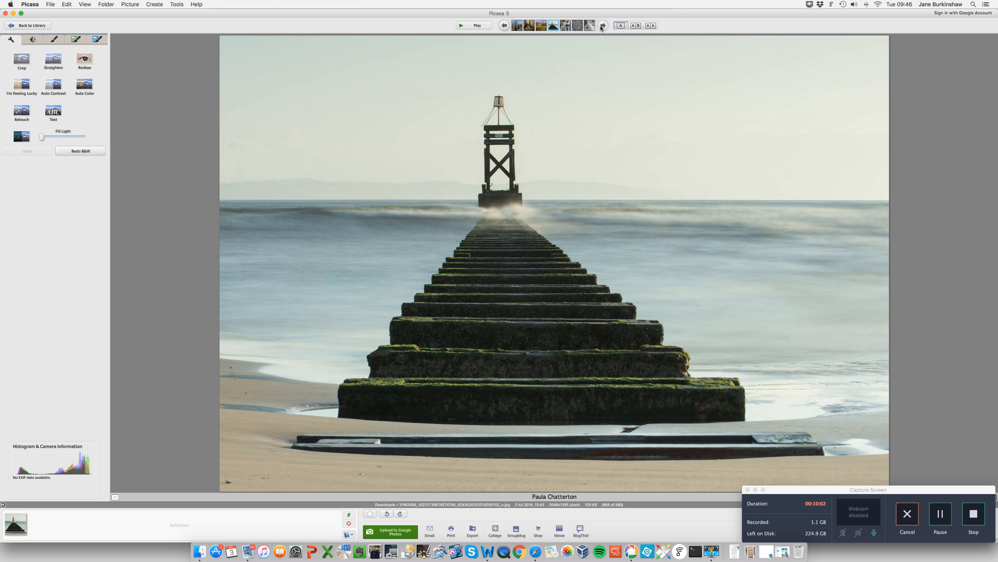
{"action": "mouse_move", "coordinate": [647, 99]}
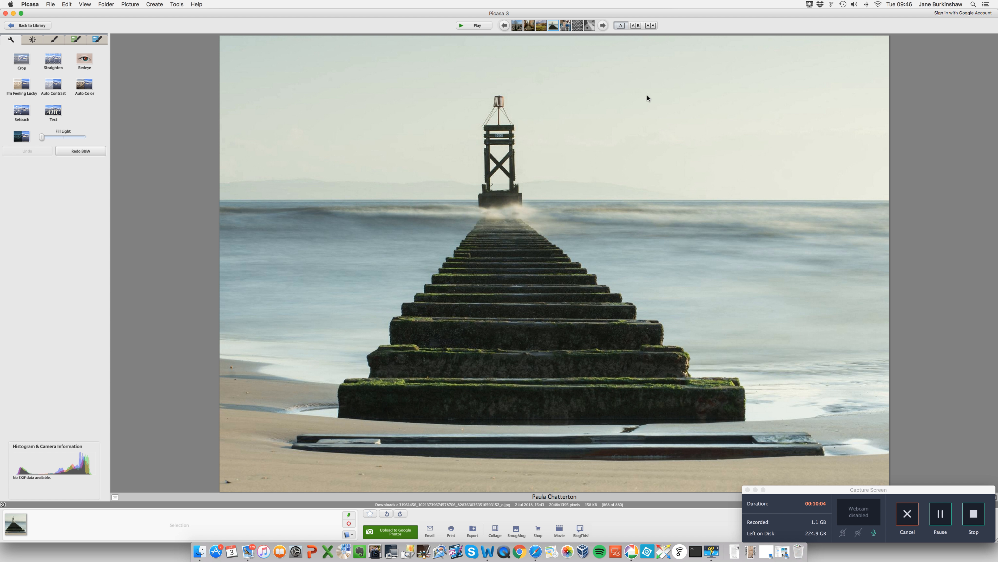
{"action": "mouse_move", "coordinate": [674, 176]}
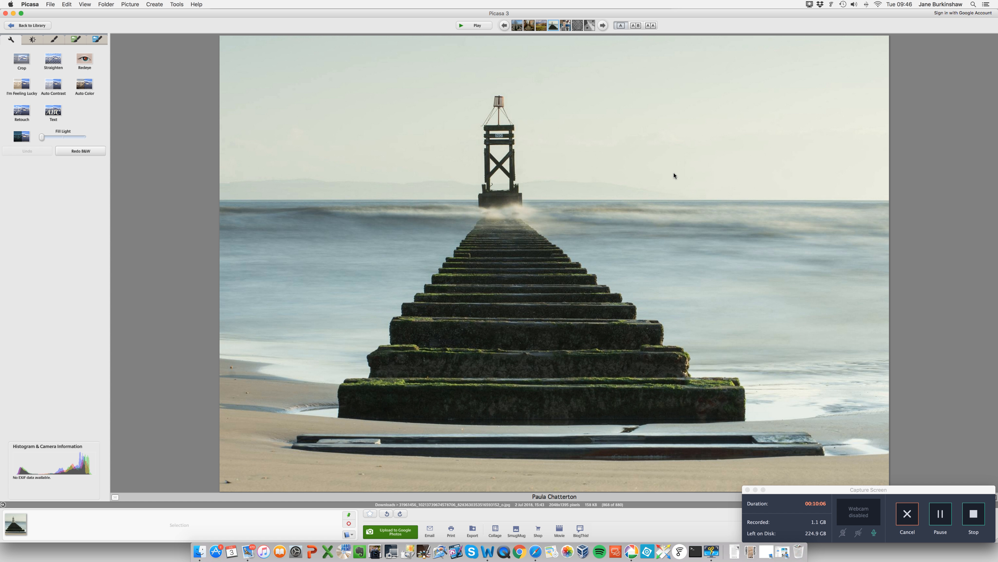
{"action": "mouse_move", "coordinate": [486, 405]}
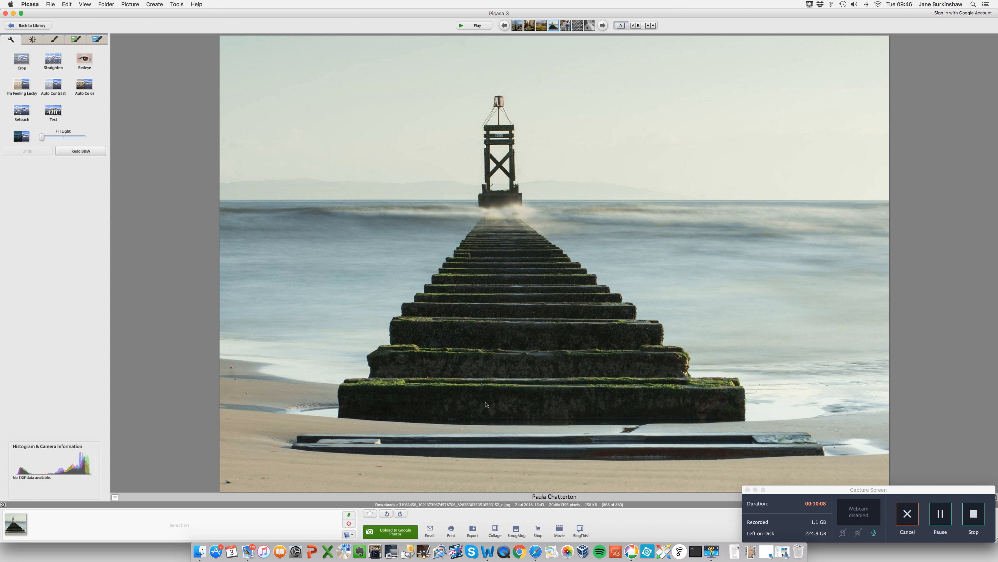
{"action": "mouse_move", "coordinate": [496, 216]}
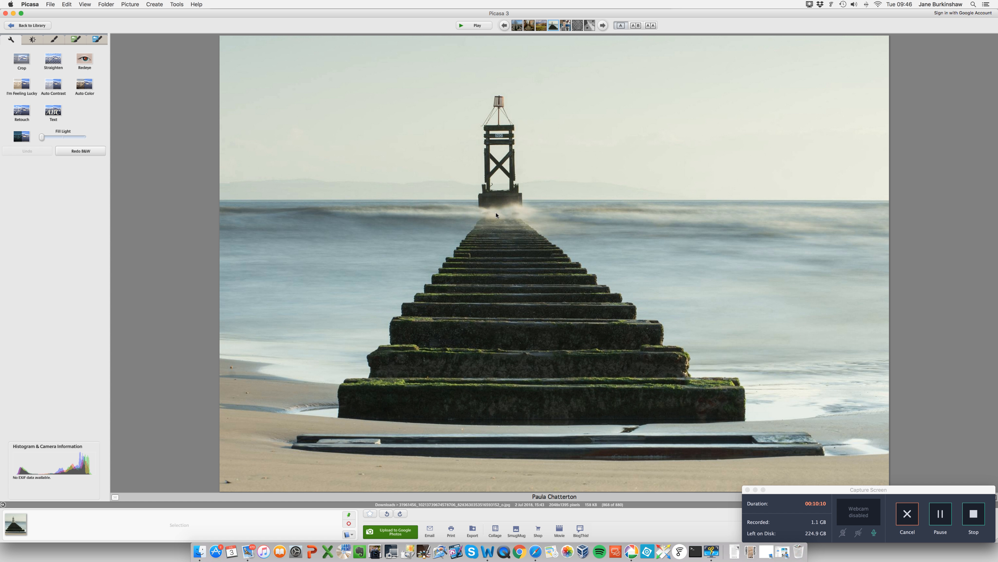
{"action": "mouse_move", "coordinate": [545, 282]}
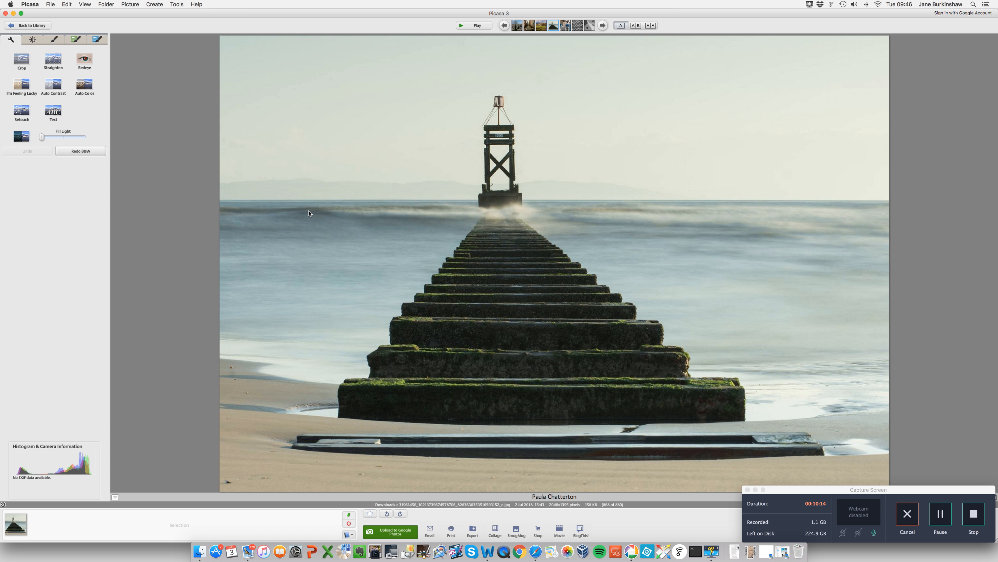
{"action": "mouse_move", "coordinate": [479, 247]}
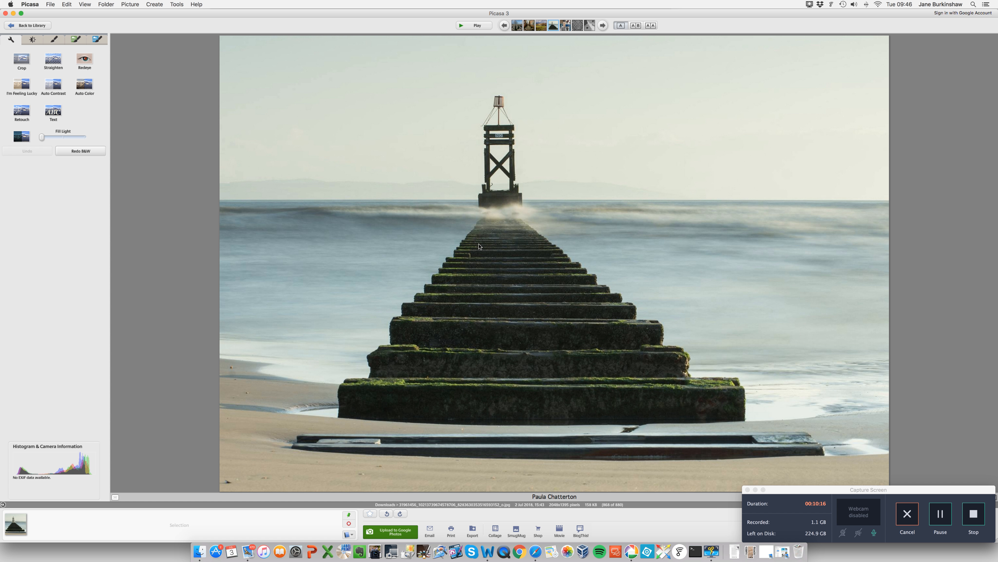
{"action": "mouse_move", "coordinate": [535, 255]}
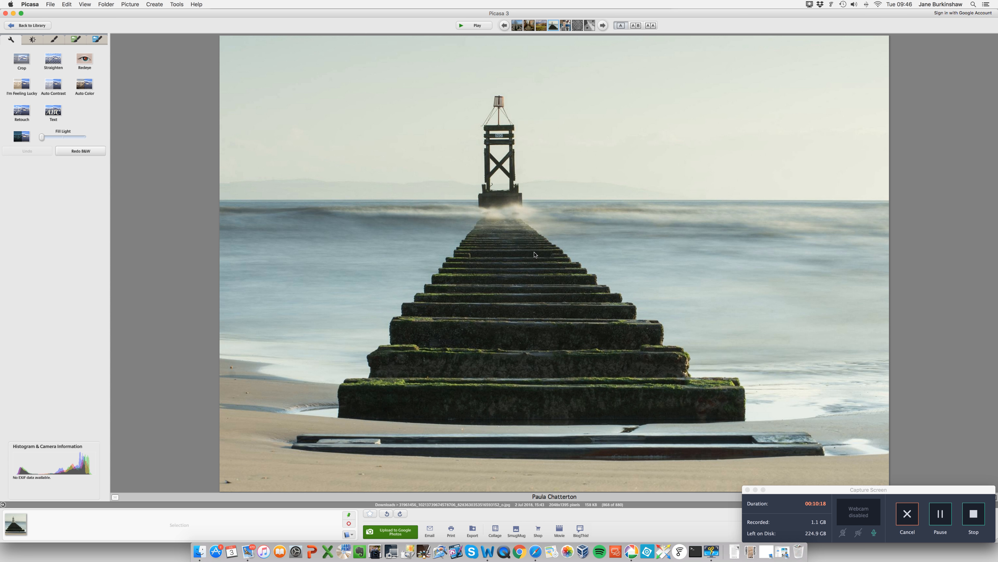
{"action": "mouse_move", "coordinate": [522, 267]}
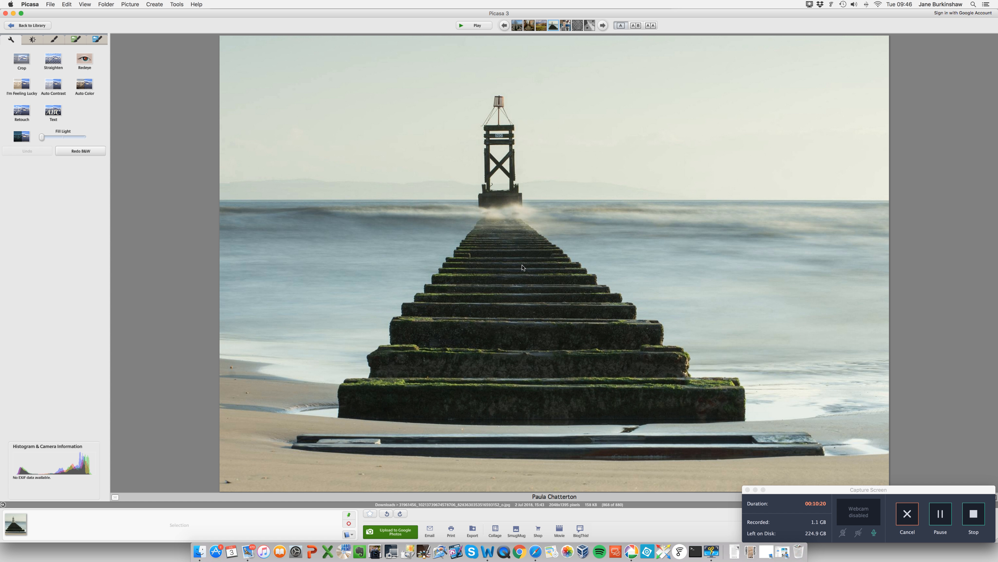
{"action": "mouse_move", "coordinate": [513, 275]}
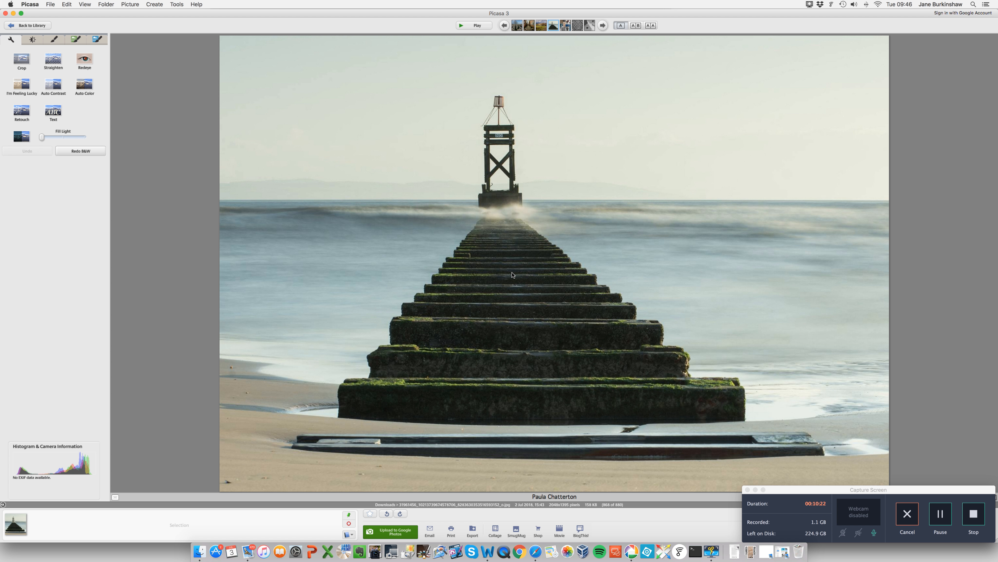
{"action": "mouse_move", "coordinate": [513, 272]}
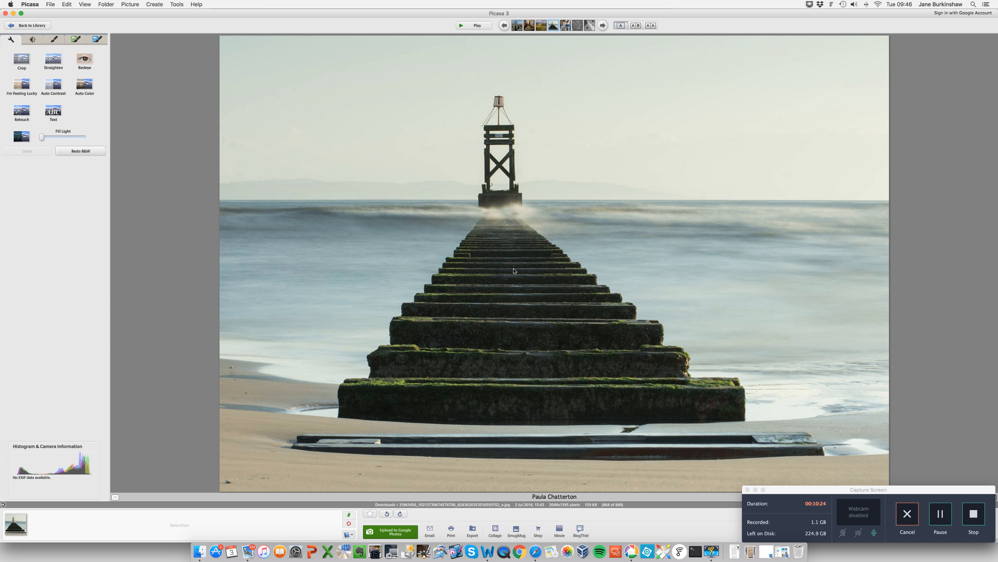
{"action": "mouse_move", "coordinate": [546, 210]}
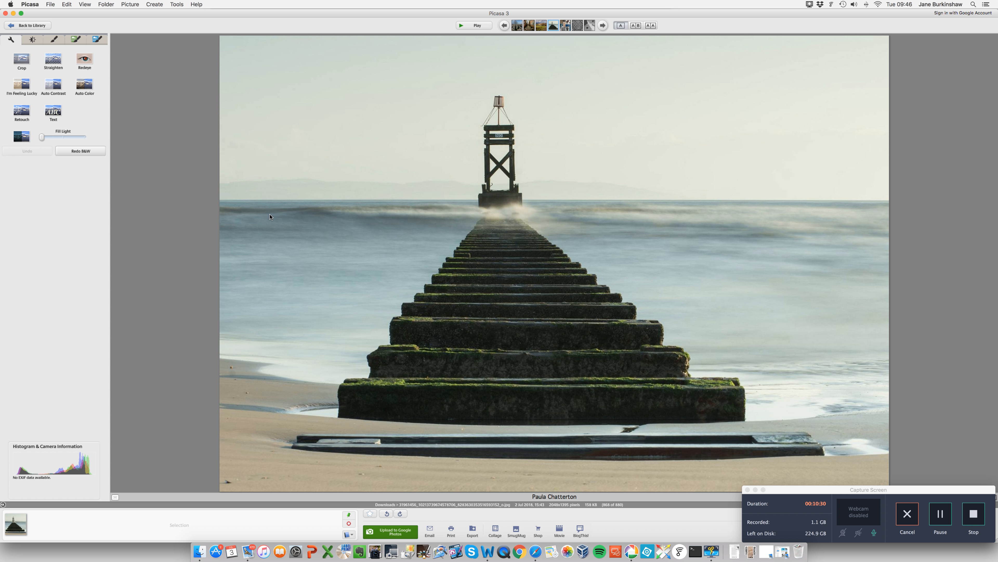
{"action": "mouse_move", "coordinate": [360, 285]}
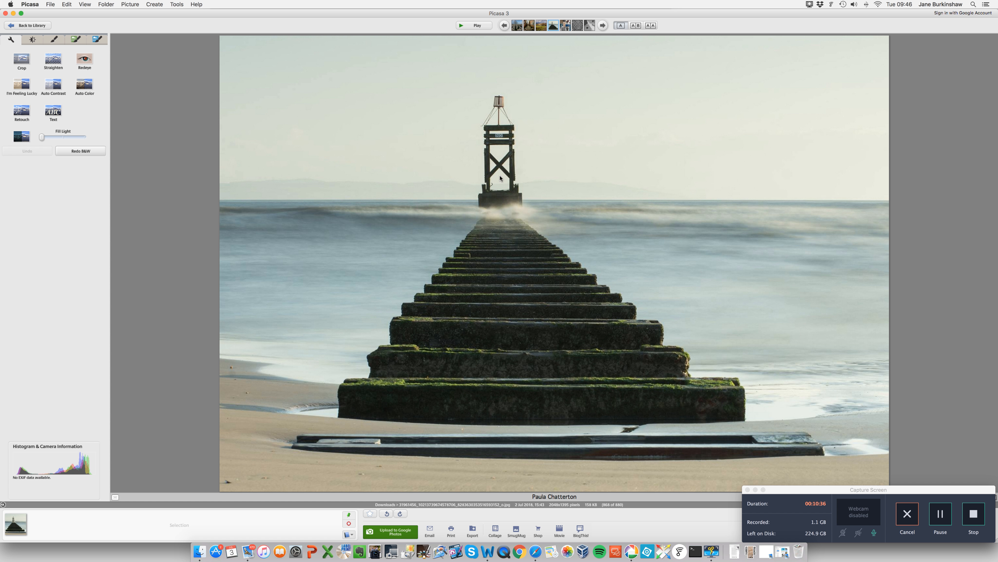
{"action": "mouse_move", "coordinate": [488, 116]}
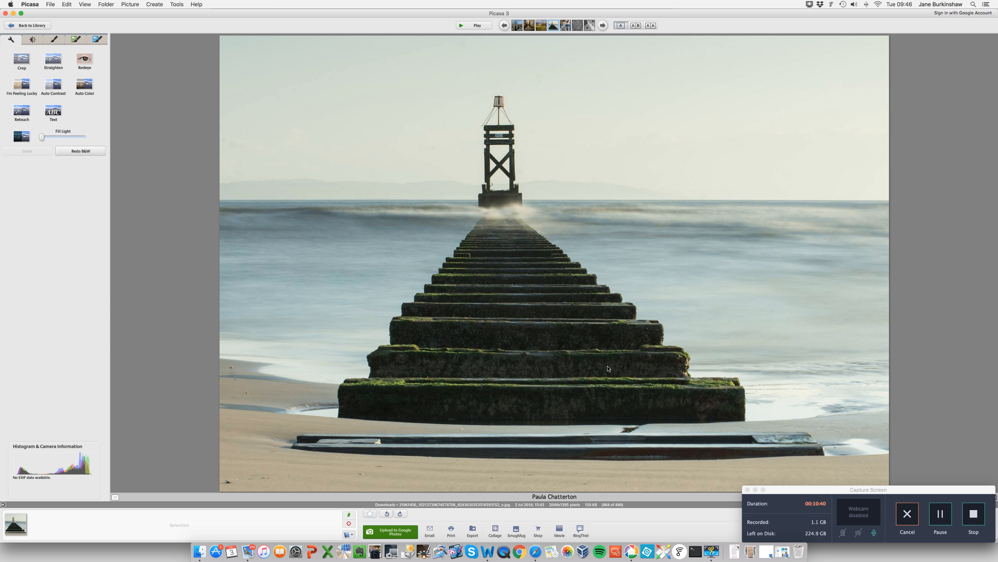
{"action": "mouse_move", "coordinate": [579, 156]}
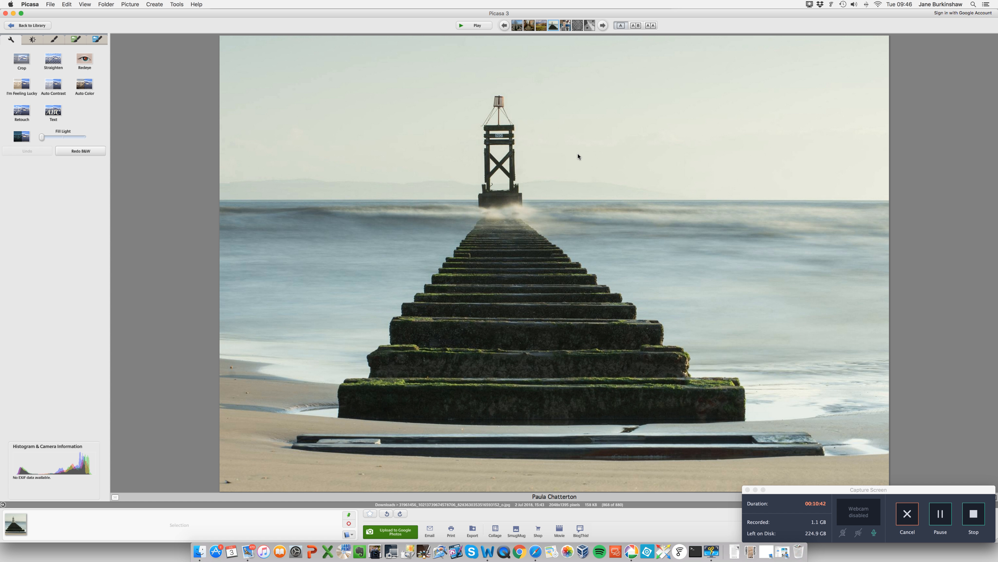
{"action": "mouse_move", "coordinate": [607, 156]}
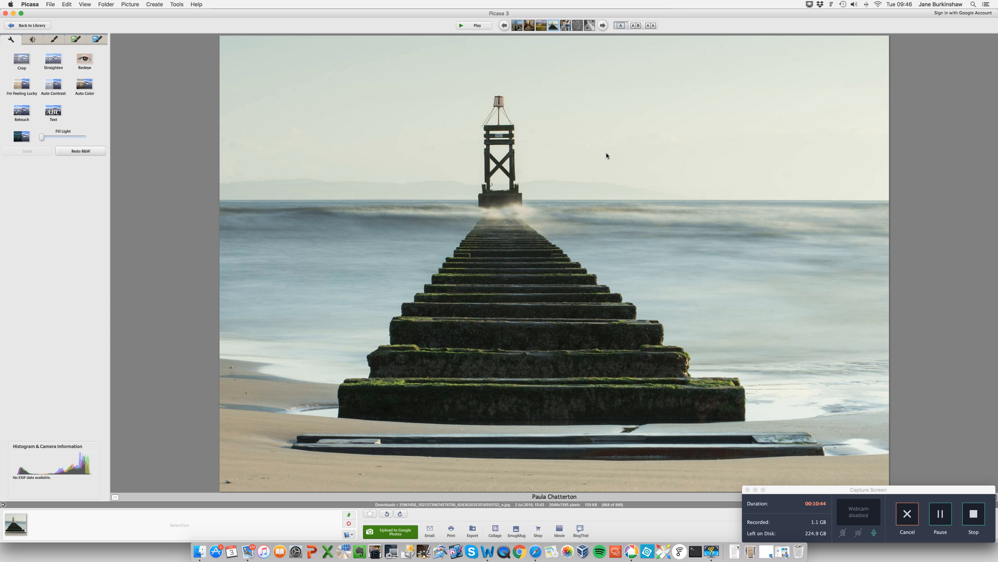
{"action": "mouse_move", "coordinate": [614, 158]}
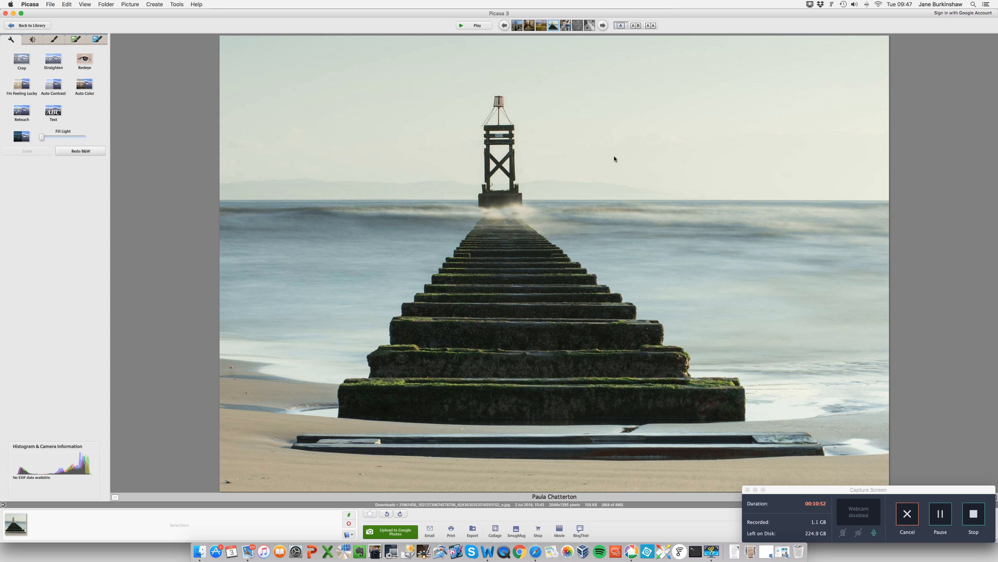
{"action": "mouse_move", "coordinate": [610, 158]}
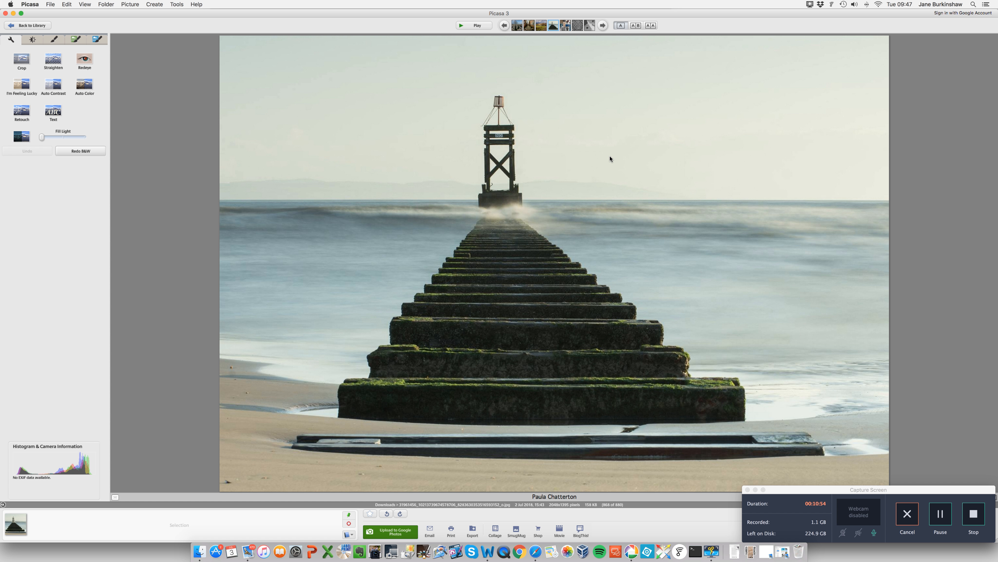
{"action": "mouse_move", "coordinate": [683, 287]}
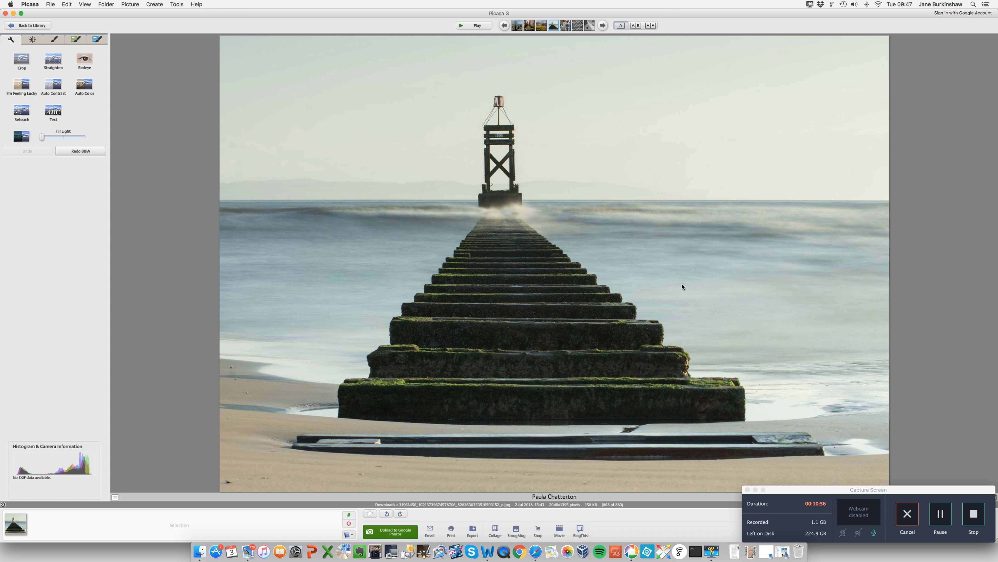